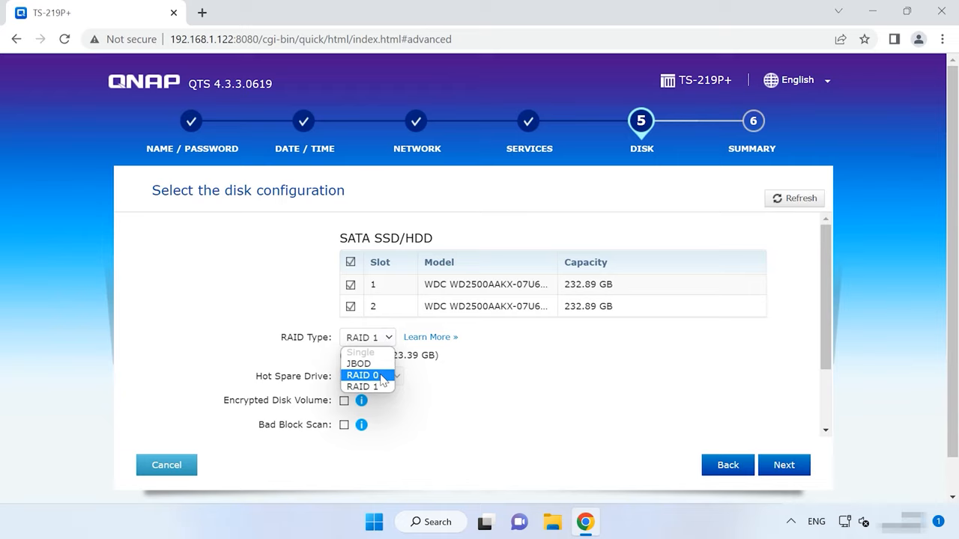
{"action": "mouse_move", "coordinate": [367, 365]}
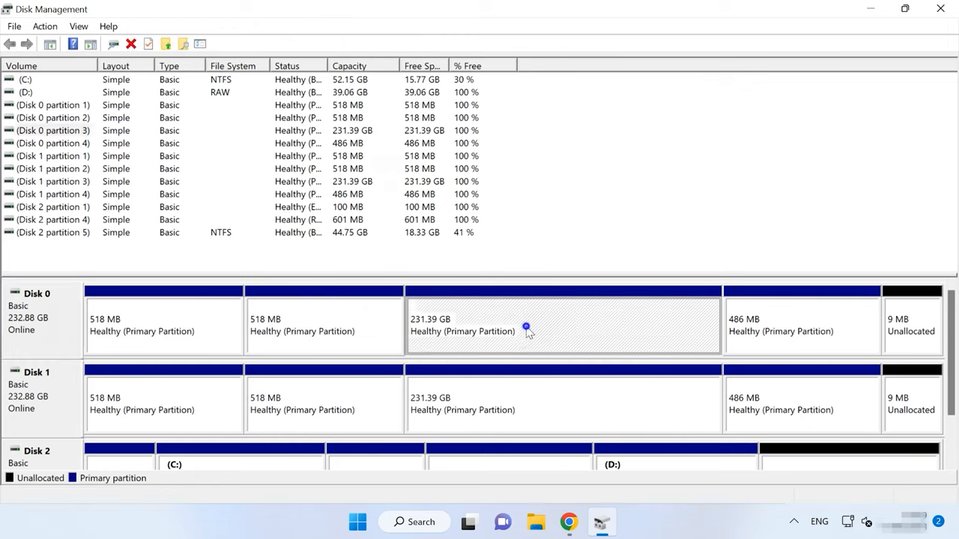
Inspect the 248 GB partition 3 on /dev/sda and /dev/sdc, viewing its Linux RAID type via Edit Partition
{"action": "right_click", "coordinate": [524, 328]}
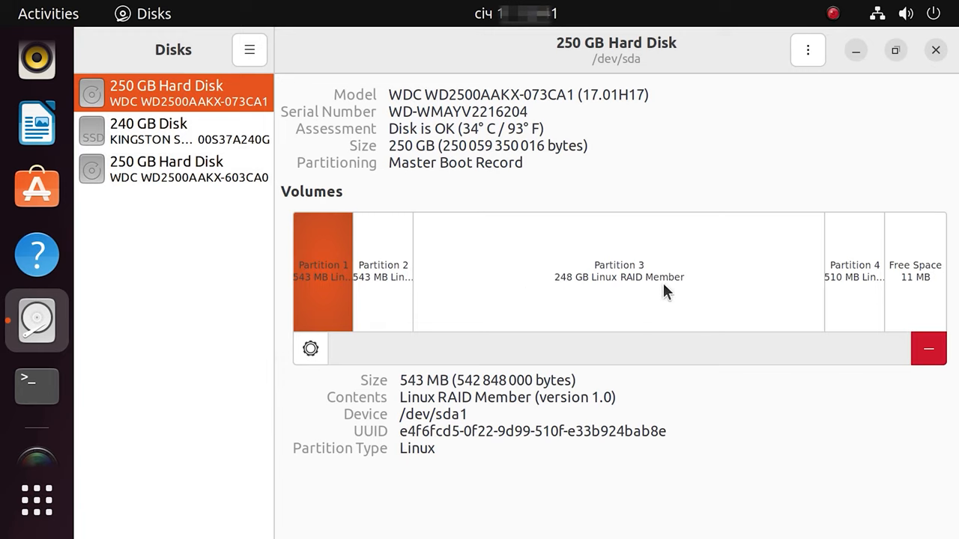
{"action": "left_click", "coordinate": [619, 272]}
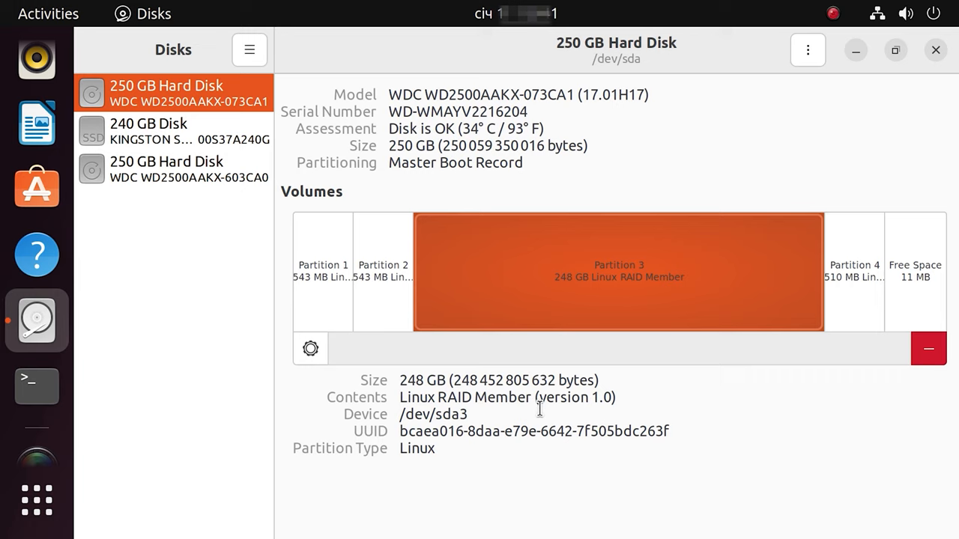
{"action": "left_click", "coordinate": [174, 170]}
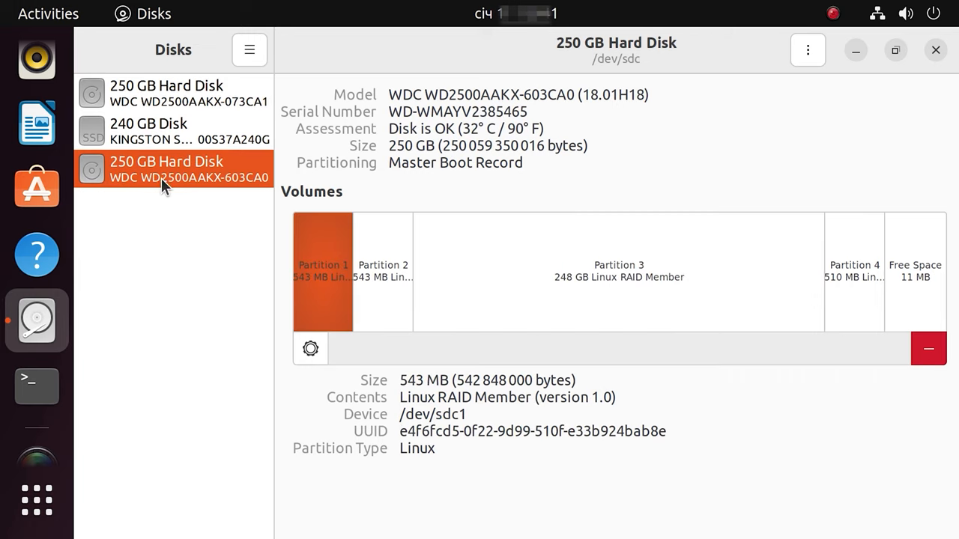
{"action": "left_click", "coordinate": [619, 273]}
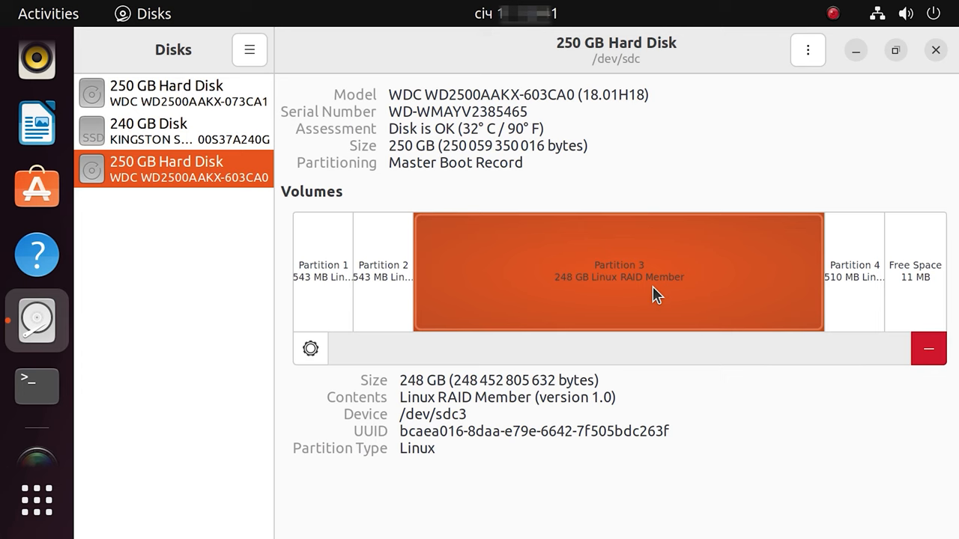
{"action": "left_click", "coordinate": [310, 347]}
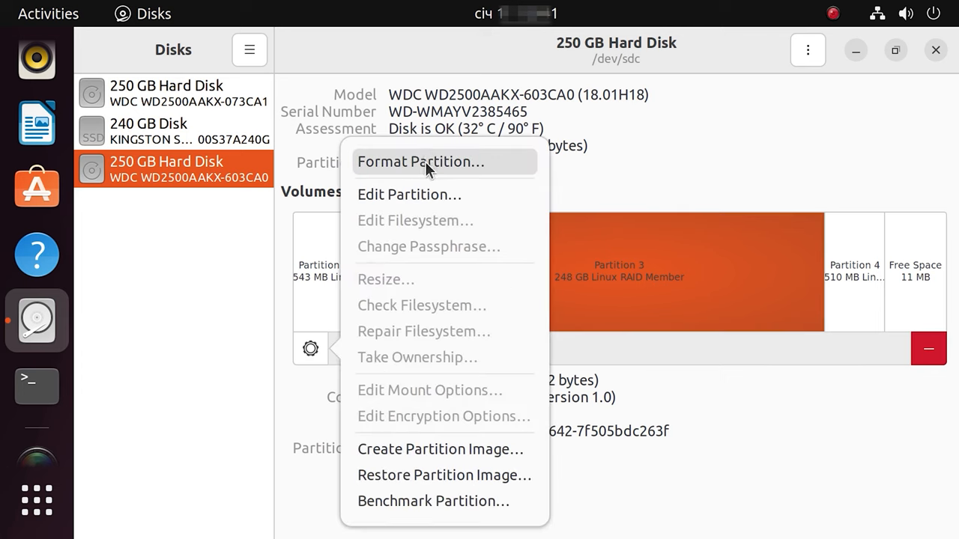
{"action": "mouse_move", "coordinate": [431, 450]}
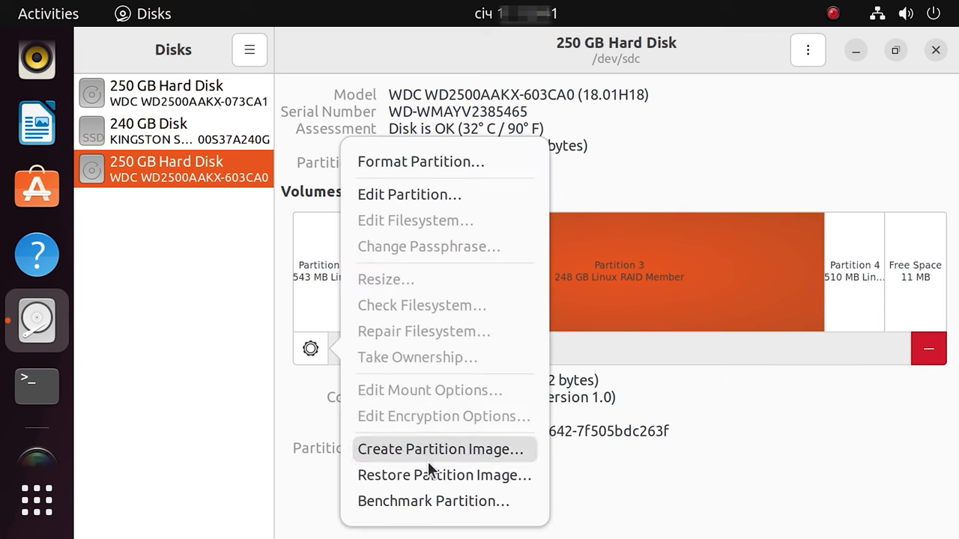
{"action": "mouse_move", "coordinate": [427, 207]}
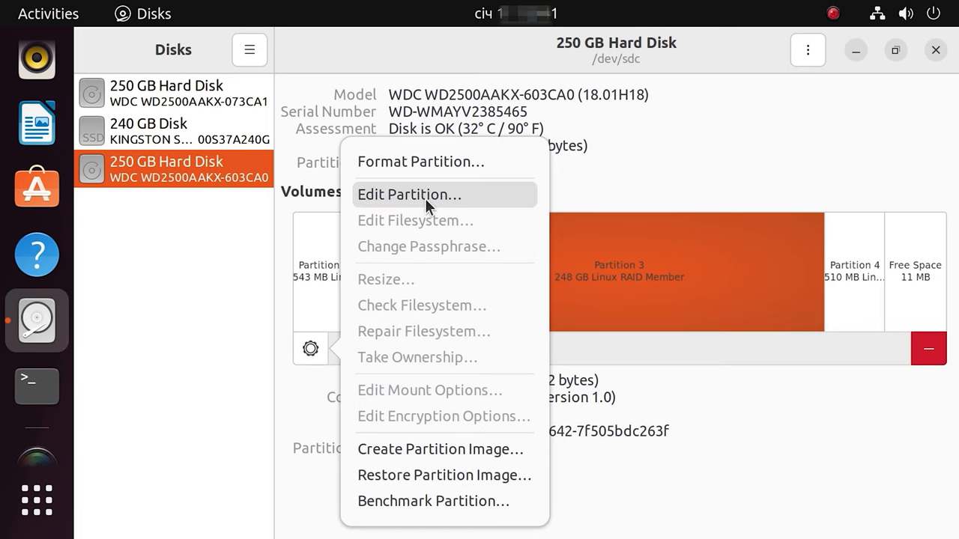
{"action": "mouse_move", "coordinate": [433, 192]}
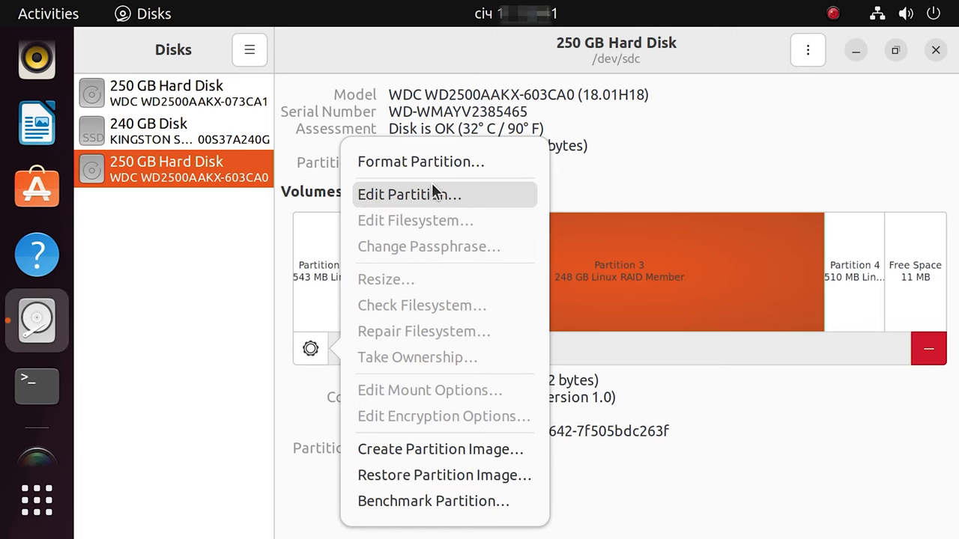
{"action": "left_click", "coordinate": [409, 194]}
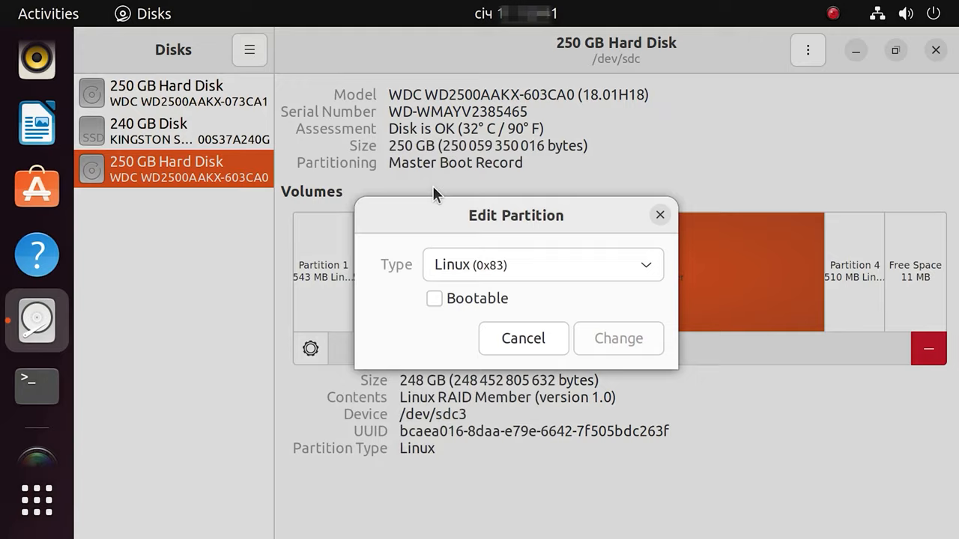
{"action": "mouse_move", "coordinate": [588, 280]}
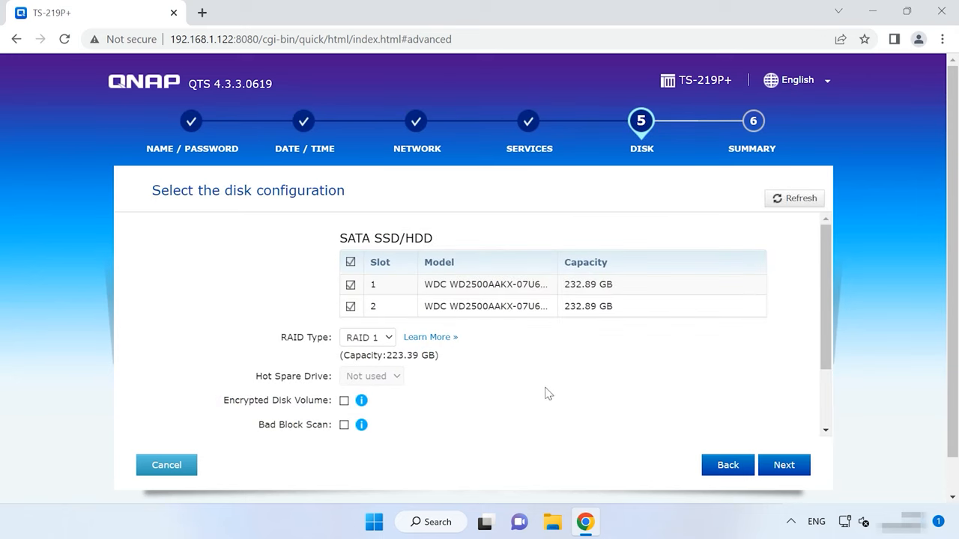
{"action": "mouse_move", "coordinate": [461, 273]}
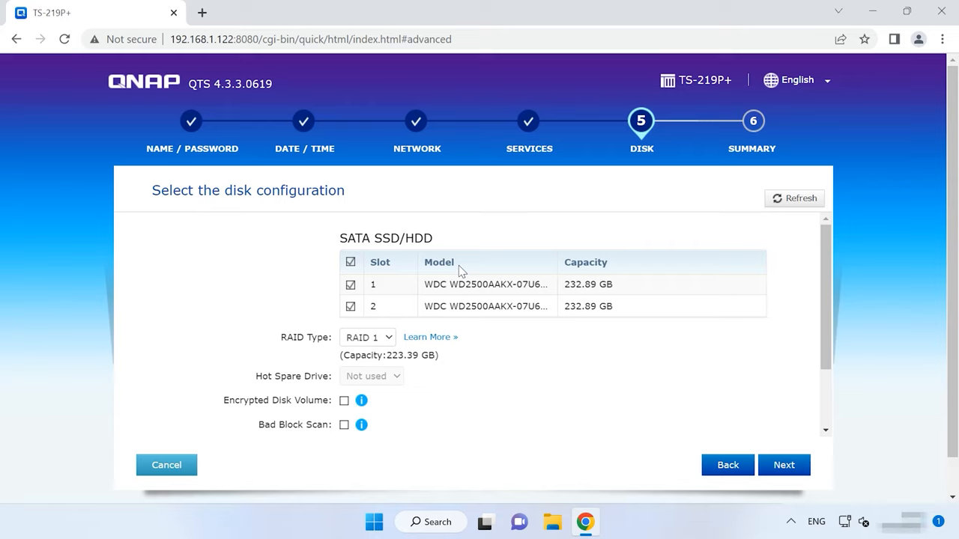
{"action": "mouse_move", "coordinate": [478, 326]}
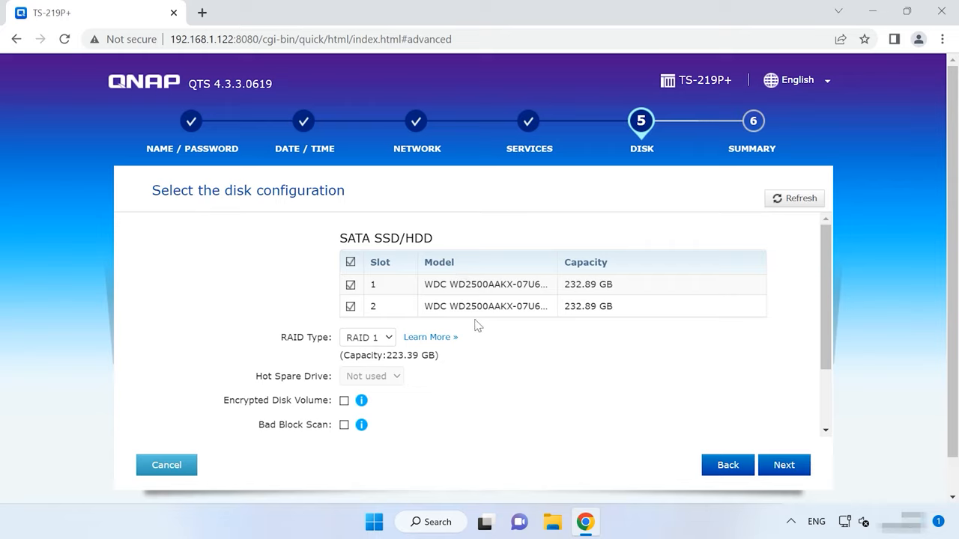
Choose RAID 0 striping as the RAID type for the NAS's two disks
{"action": "left_click", "coordinate": [367, 337]}
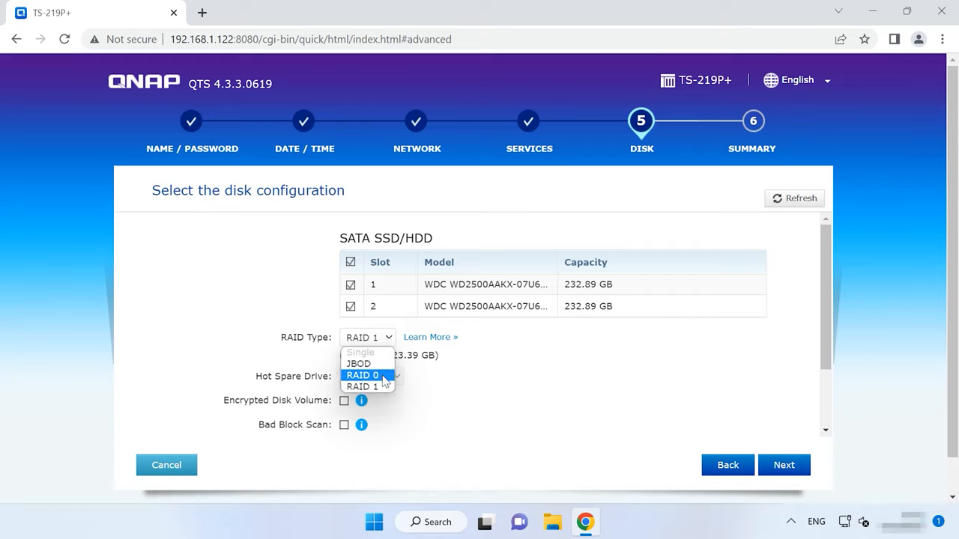
{"action": "mouse_move", "coordinate": [363, 364]}
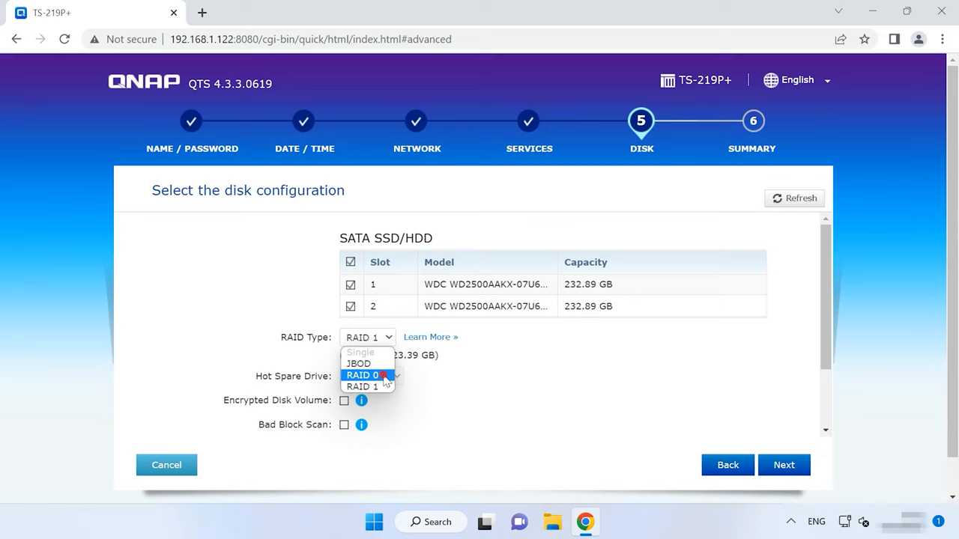
{"action": "left_click", "coordinate": [363, 374]}
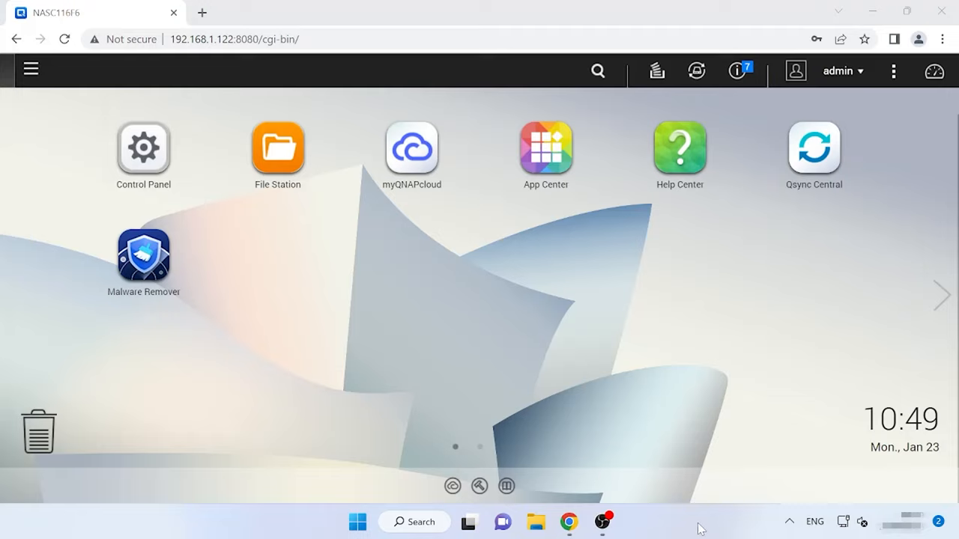
{"action": "mouse_move", "coordinate": [630, 395]}
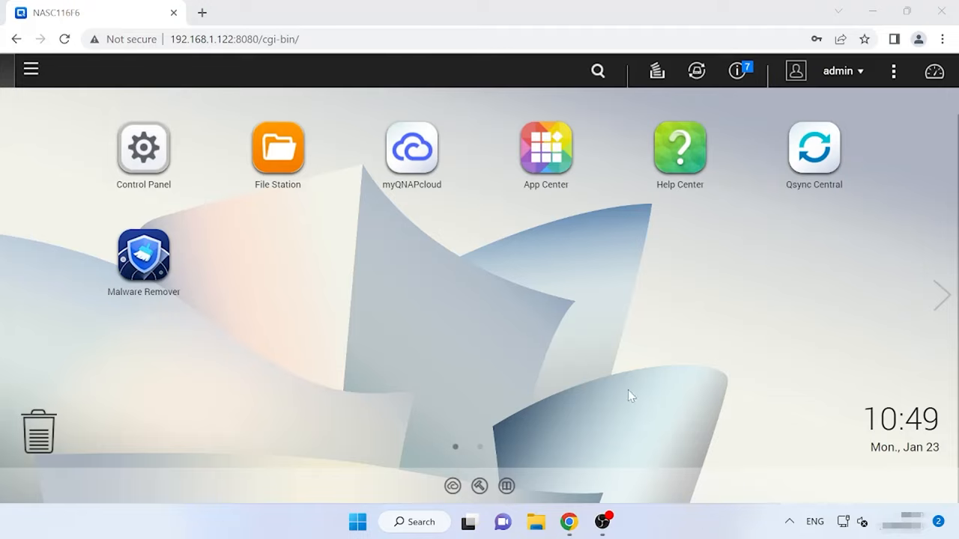
Remove the 455.92 GB striping volume on Drives 1 and 2 in Storage Manager, confirming both warnings
{"action": "left_click", "coordinate": [30, 70]}
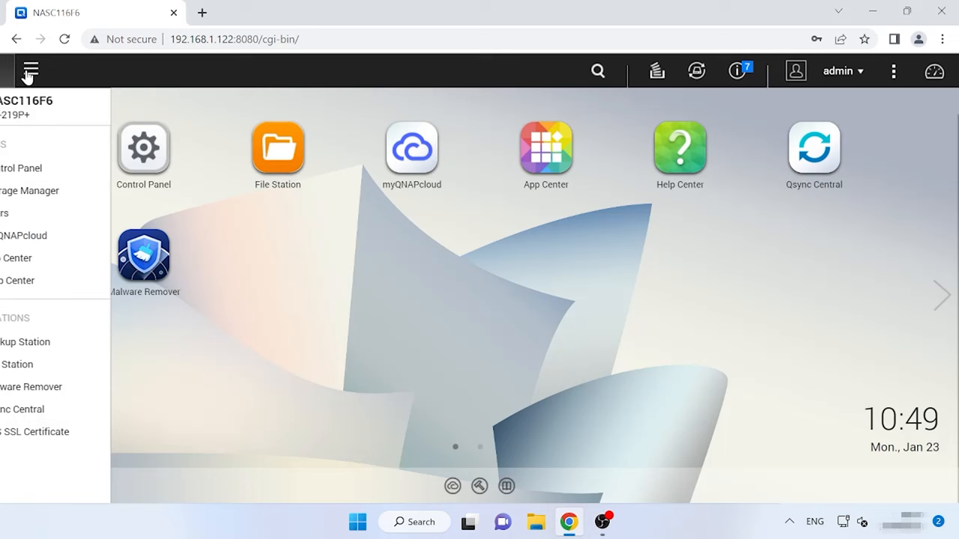
{"action": "left_click", "coordinate": [30, 70]}
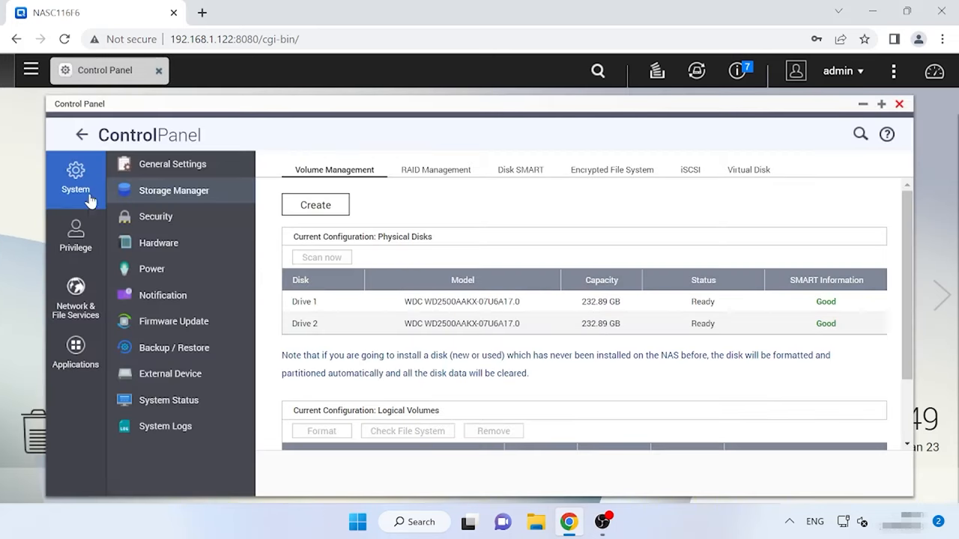
{"action": "scroll", "scroll_direction": "down", "scroll_amount": 3}
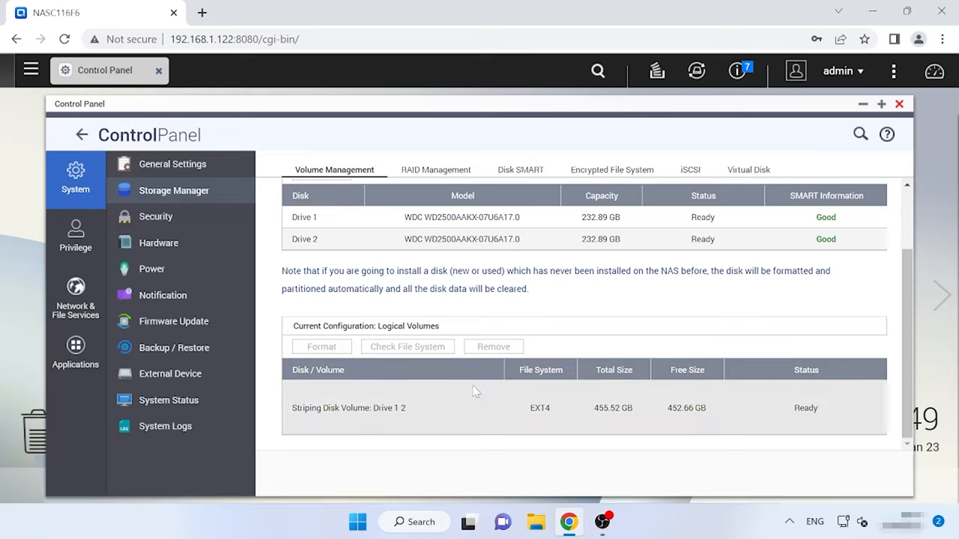
{"action": "left_click", "coordinate": [348, 407]}
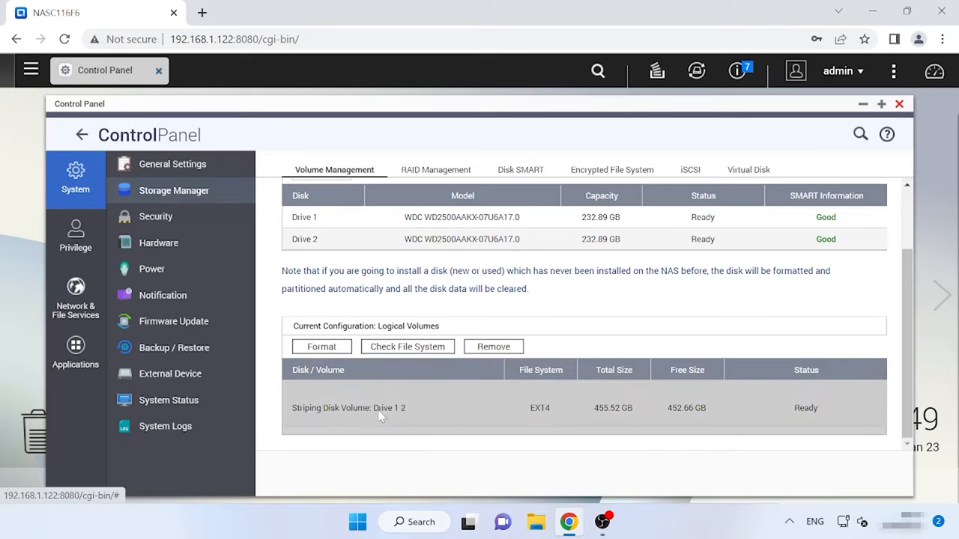
{"action": "mouse_move", "coordinate": [494, 346]}
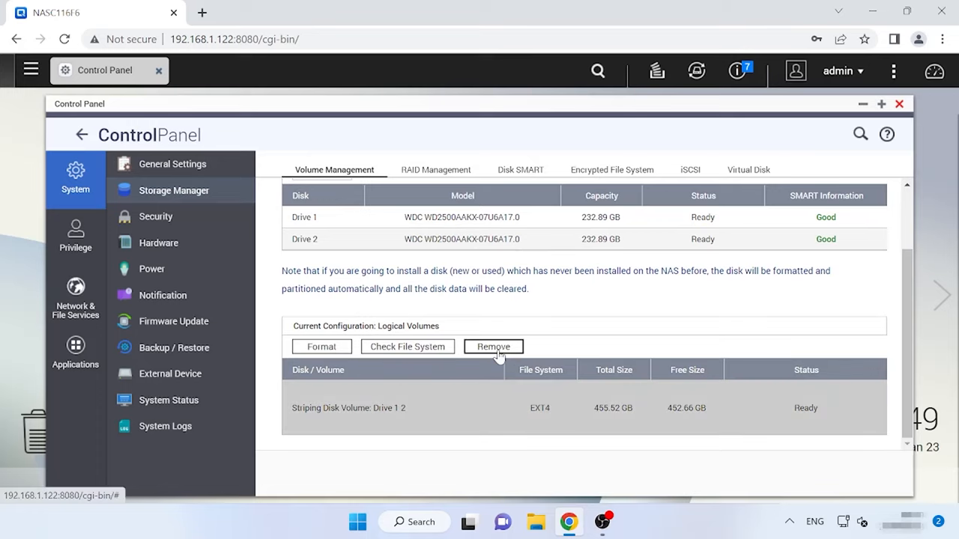
{"action": "left_click", "coordinate": [493, 346]}
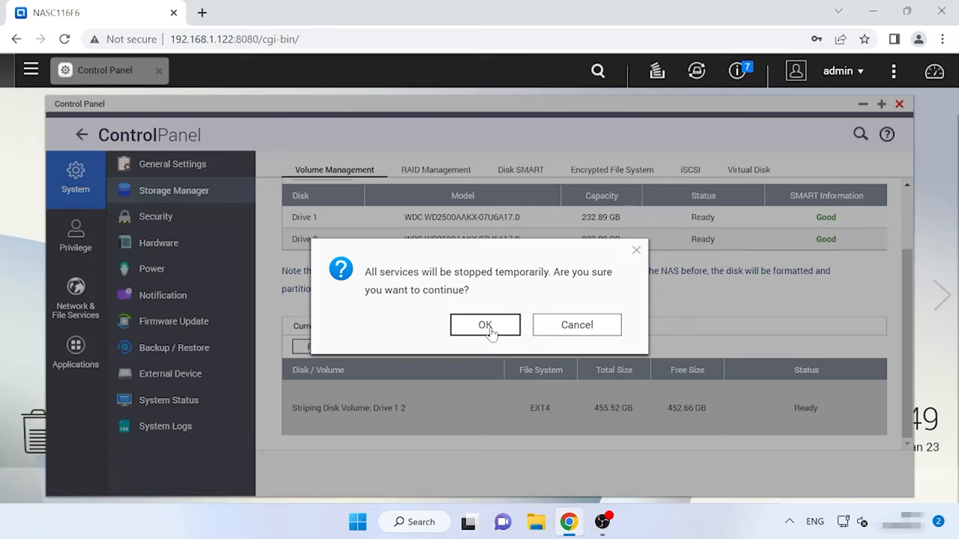
{"action": "left_click", "coordinate": [485, 324]}
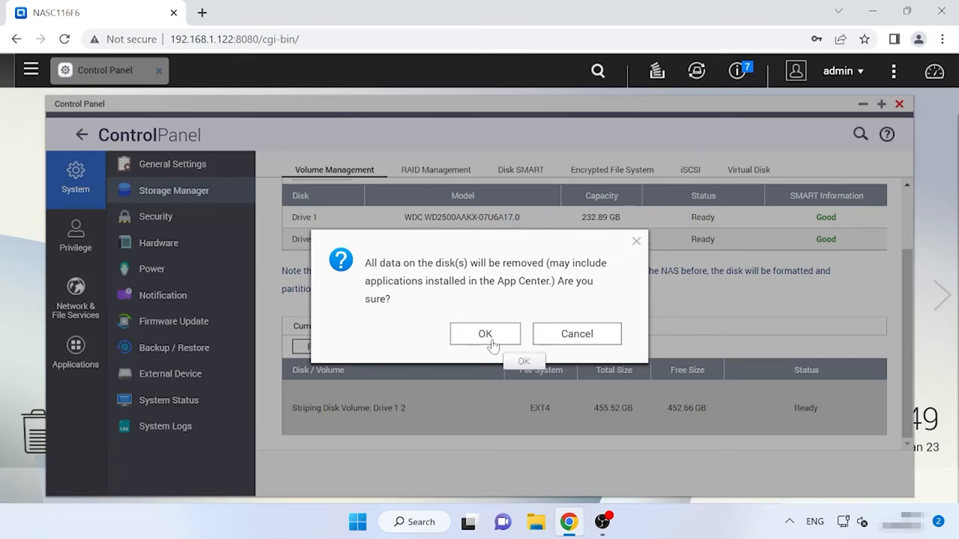
{"action": "left_click", "coordinate": [486, 333]}
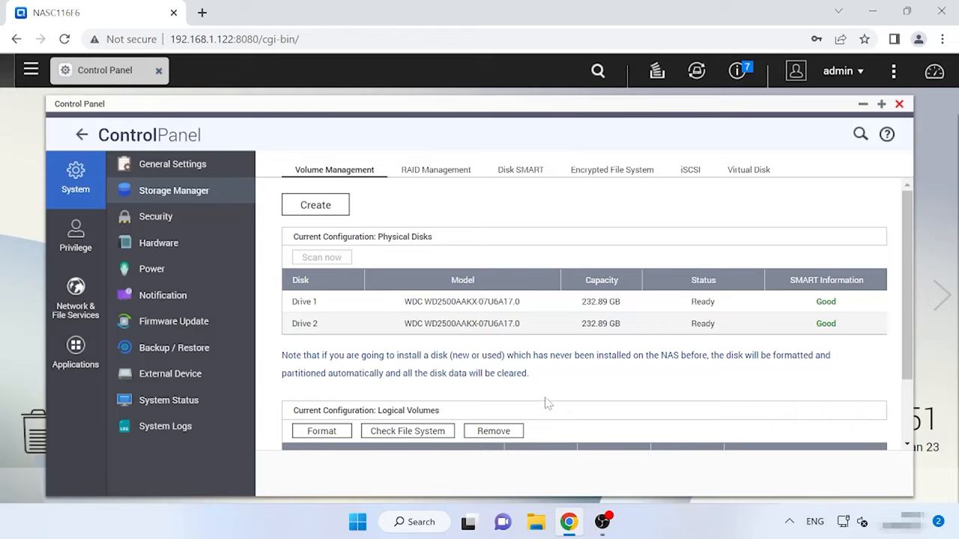
{"action": "mouse_move", "coordinate": [539, 404]}
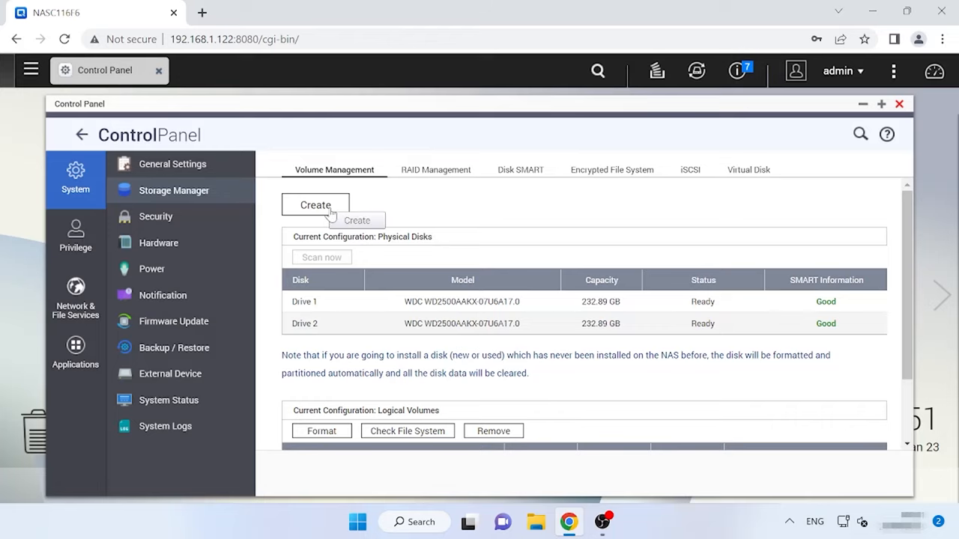
Create a RAID 0 striping disk volume from Drive 1 and Drive 2, confirming the data wipe
{"action": "left_click", "coordinate": [315, 204]}
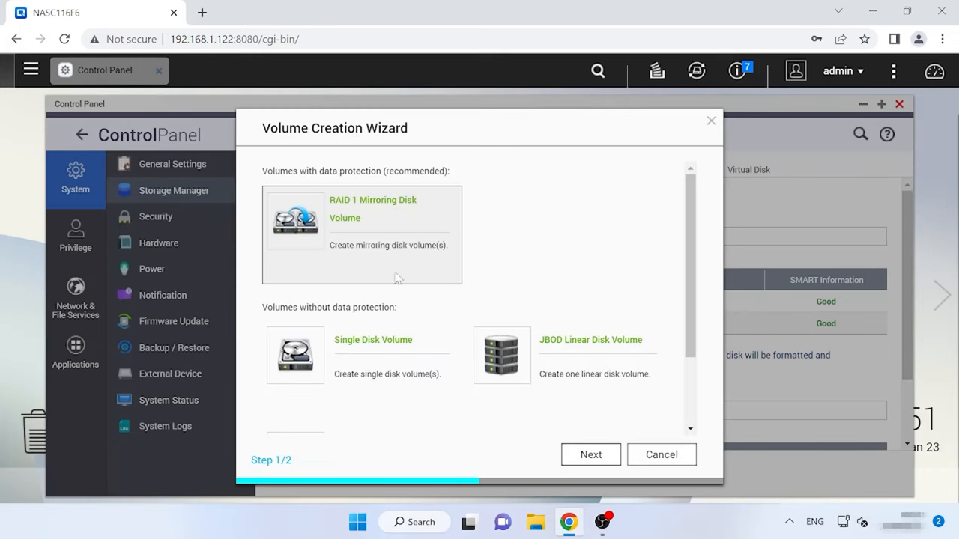
{"action": "scroll", "scroll_direction": "down", "scroll_amount": 3}
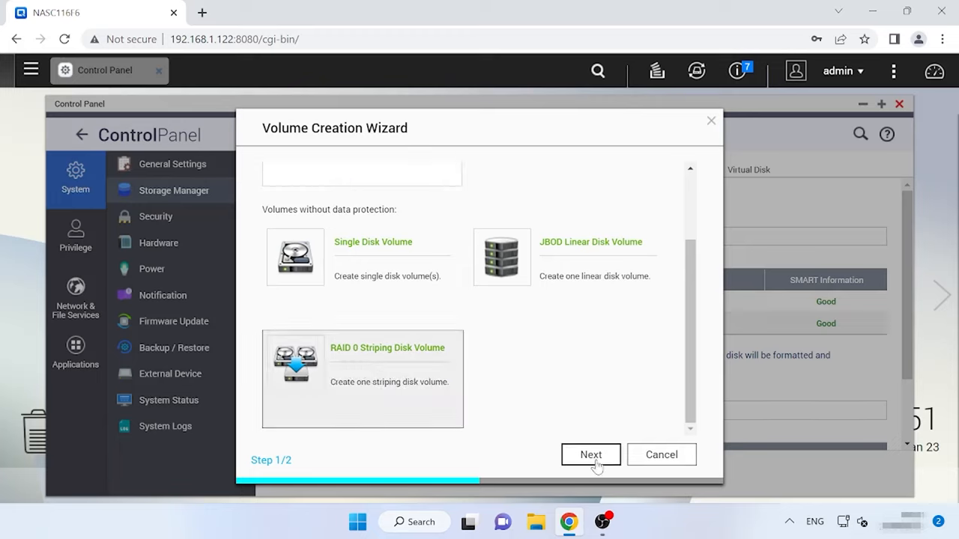
{"action": "left_click", "coordinate": [590, 455]}
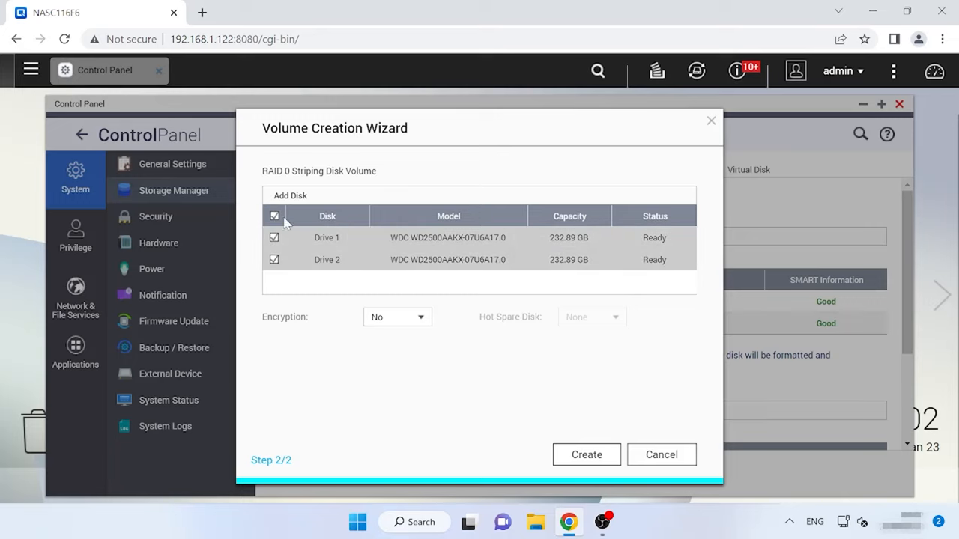
{"action": "left_click", "coordinate": [586, 456]}
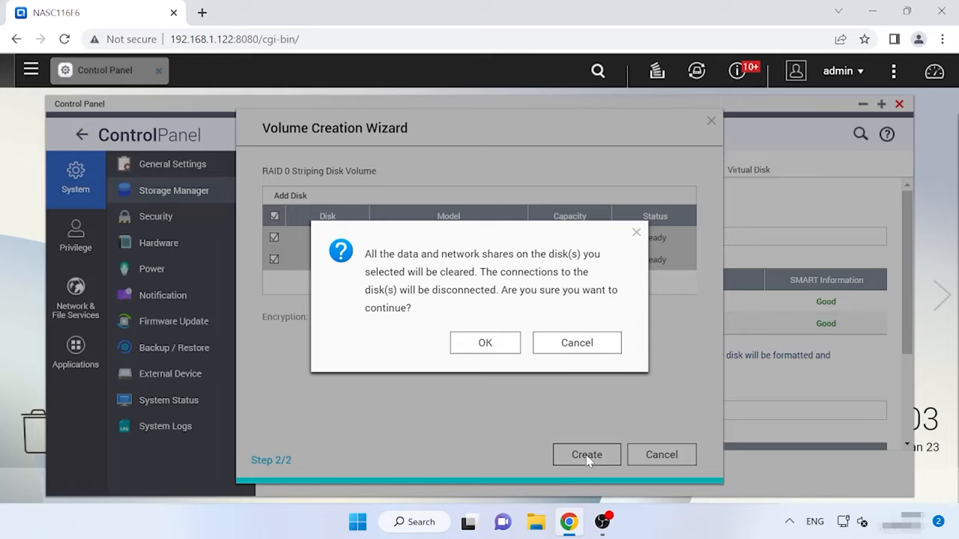
{"action": "left_click", "coordinate": [485, 341]}
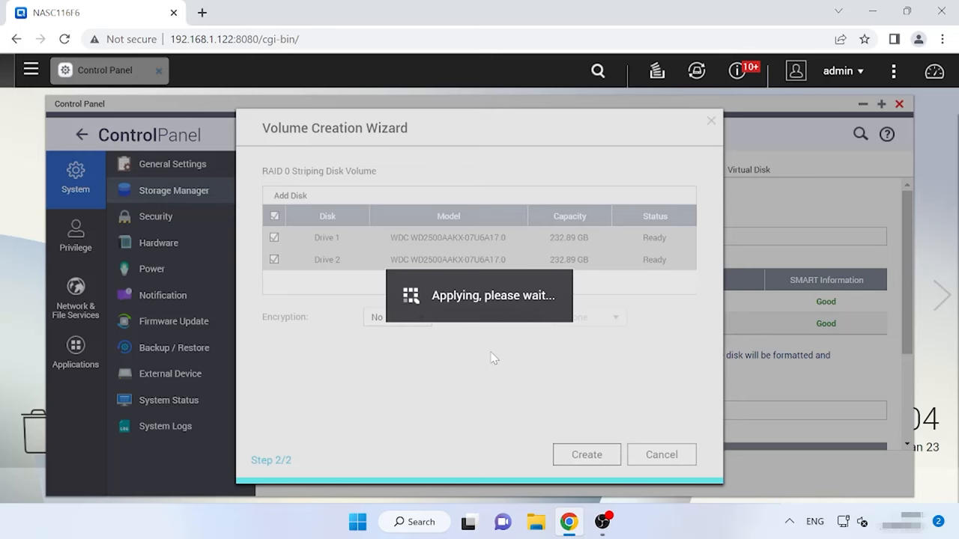
{"action": "left_click", "coordinate": [587, 456]}
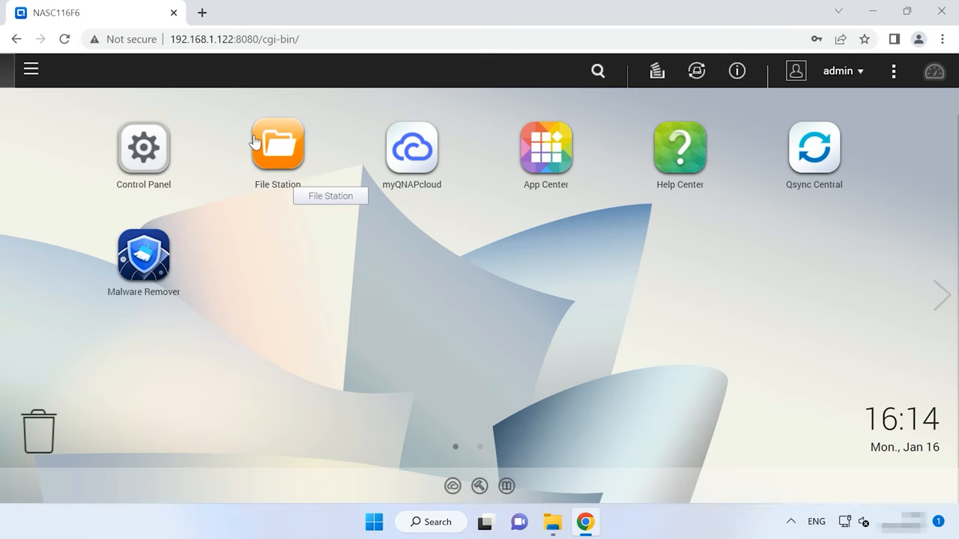
{"action": "left_click", "coordinate": [276, 147]}
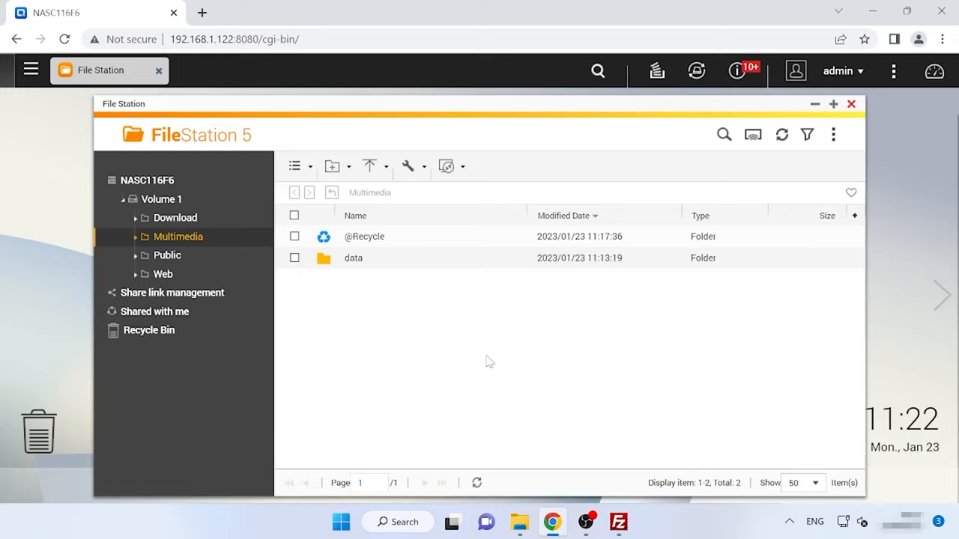
{"action": "double_click", "coordinate": [364, 237]}
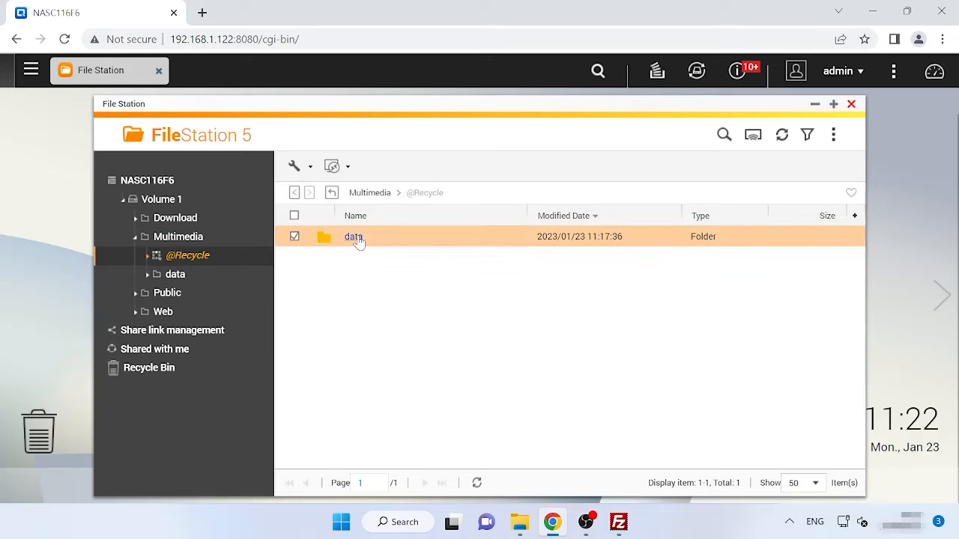
{"action": "double_click", "coordinate": [354, 237]}
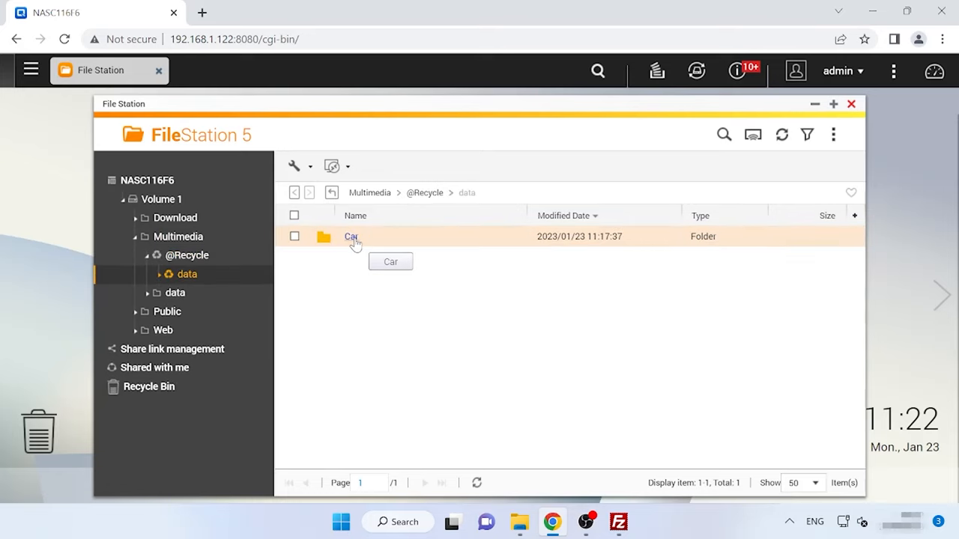
{"action": "double_click", "coordinate": [350, 236]}
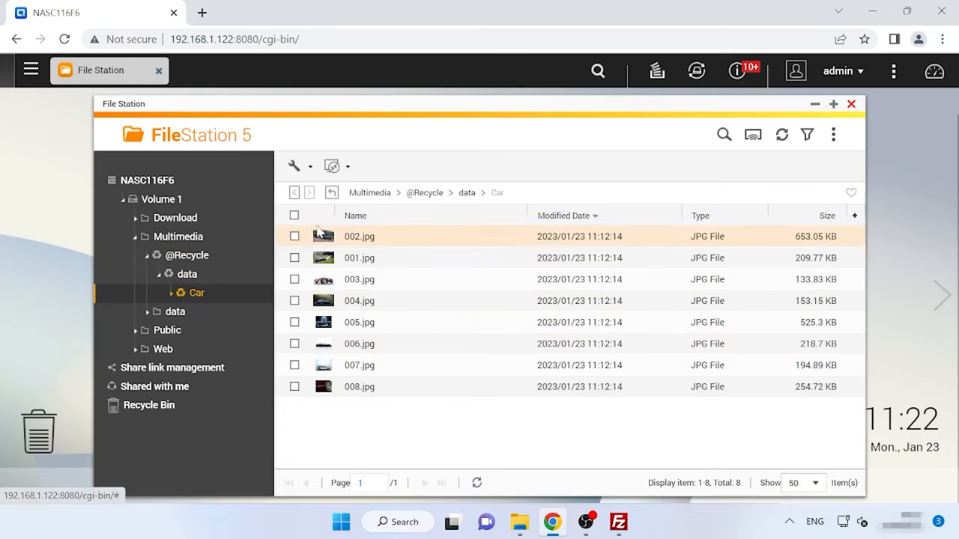
Recover all eight deleted car photos to their original location, overwriting existing files
{"action": "left_click", "coordinate": [294, 216]}
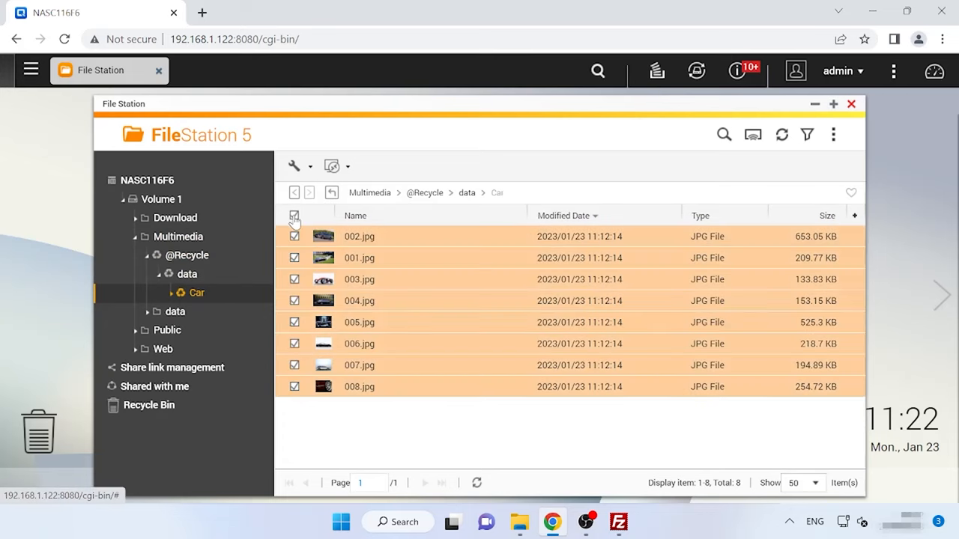
{"action": "left_click", "coordinate": [310, 165]}
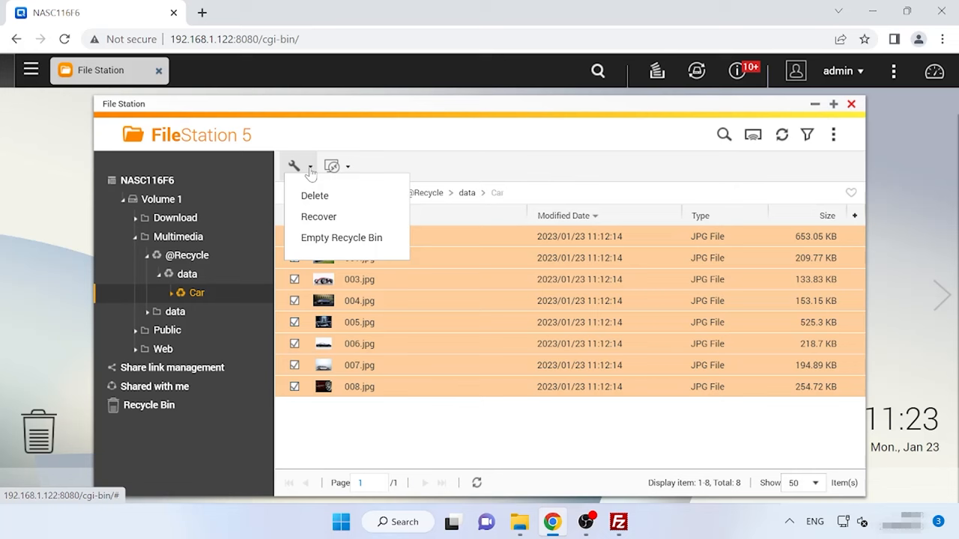
{"action": "left_click", "coordinate": [317, 215]}
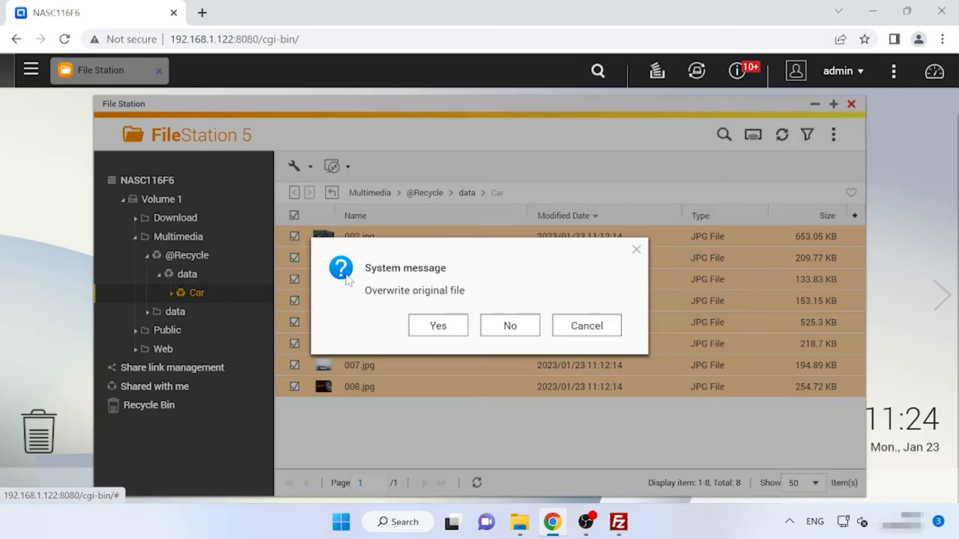
{"action": "left_click", "coordinate": [437, 325]}
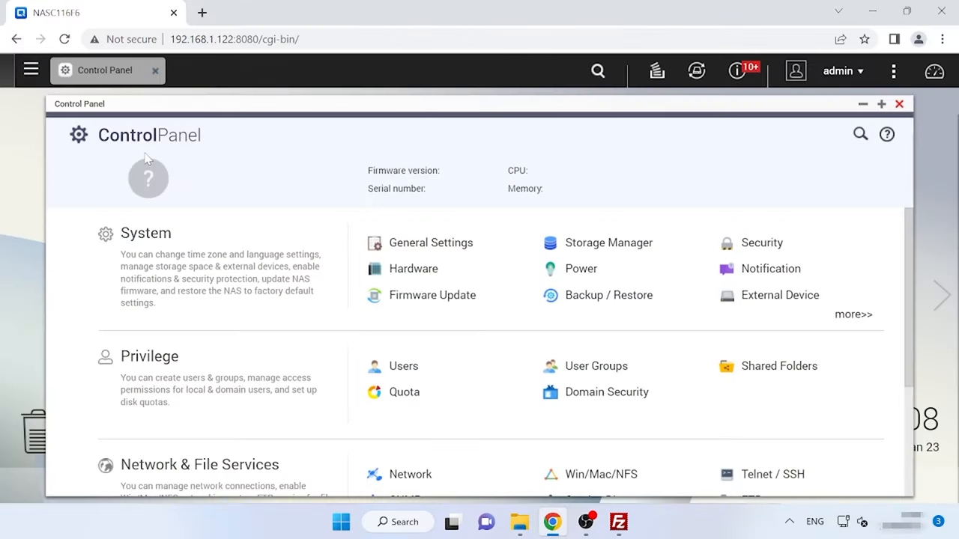
{"action": "mouse_move", "coordinate": [779, 366]}
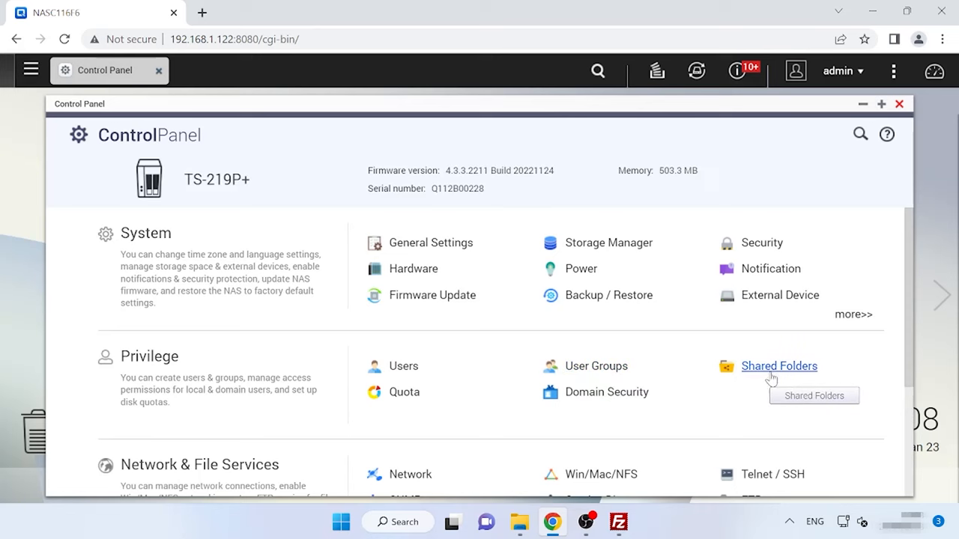
Toggle the network recycle bin off and back on in the Multimedia folder's properties and save
{"action": "left_click", "coordinate": [780, 366]}
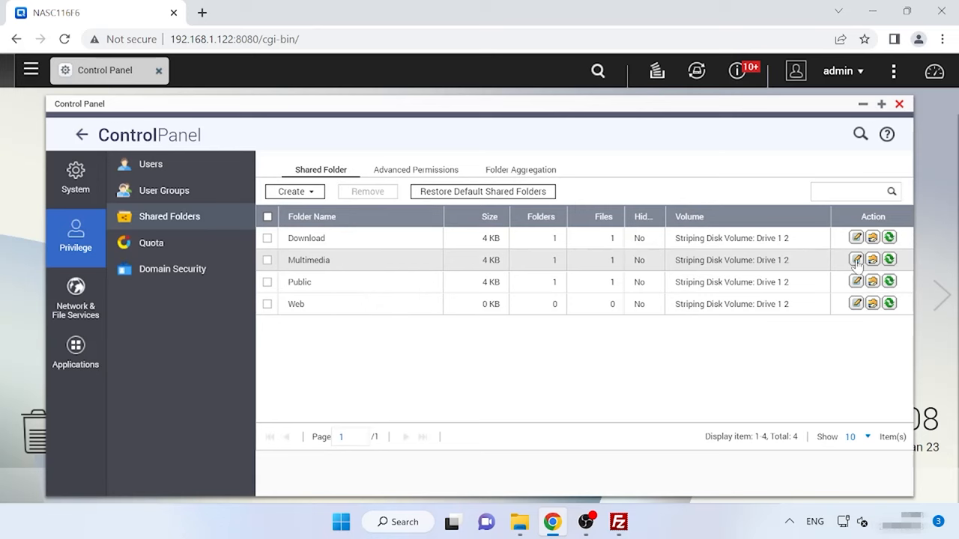
{"action": "left_click", "coordinate": [855, 261]}
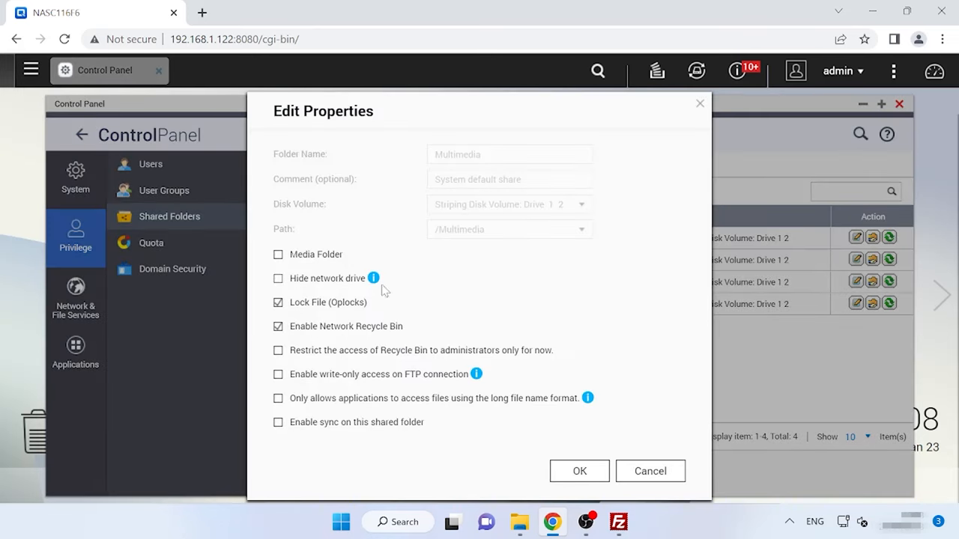
{"action": "left_click", "coordinate": [279, 327]}
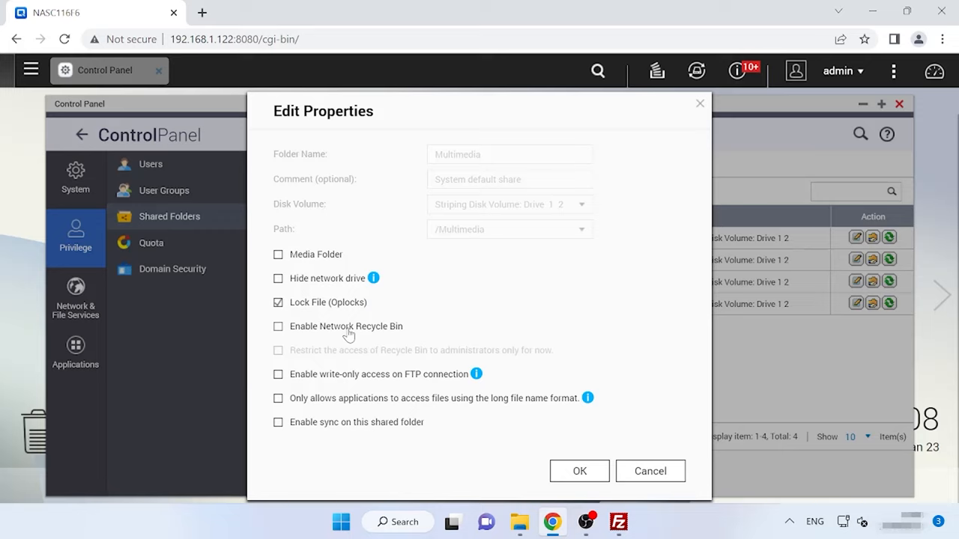
{"action": "left_click", "coordinate": [278, 327]}
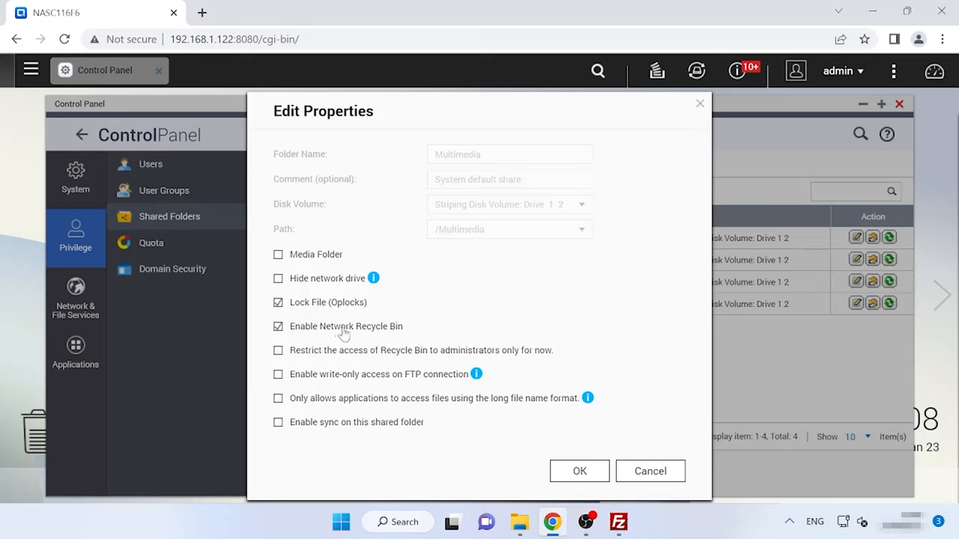
{"action": "mouse_move", "coordinate": [345, 337]}
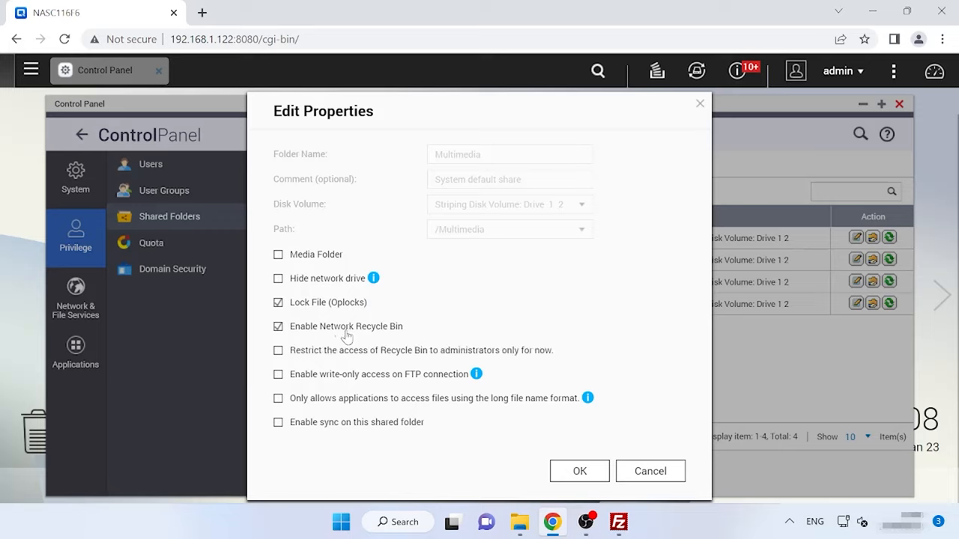
{"action": "left_click", "coordinate": [579, 471]}
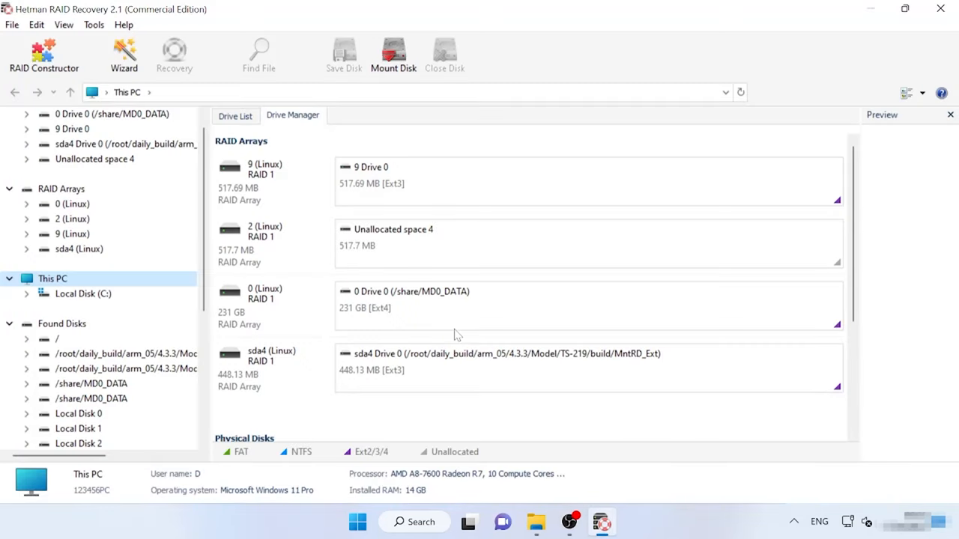
Run a fast scan of the MD0_DATA partition on the 231 GB RAID 1 array
{"action": "left_click", "coordinate": [404, 306]}
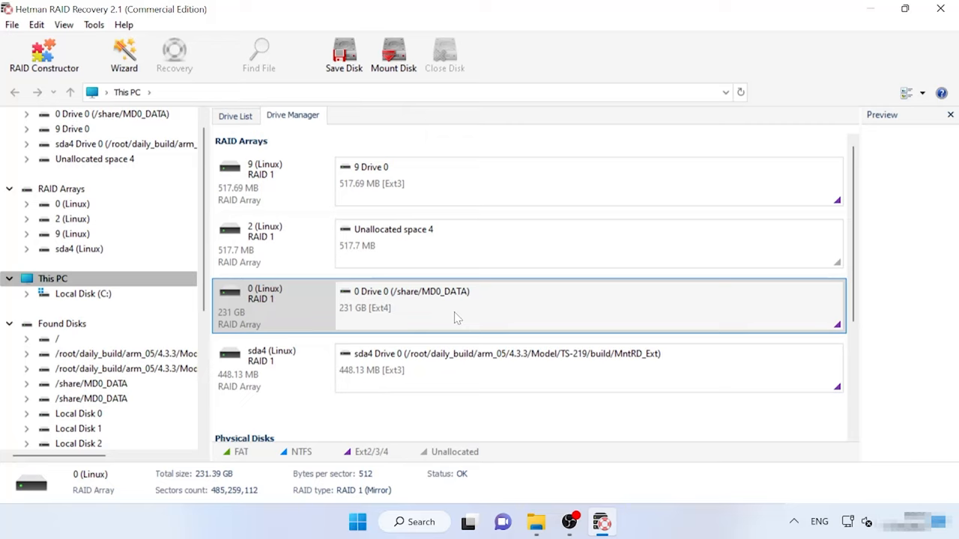
{"action": "mouse_move", "coordinate": [384, 488]}
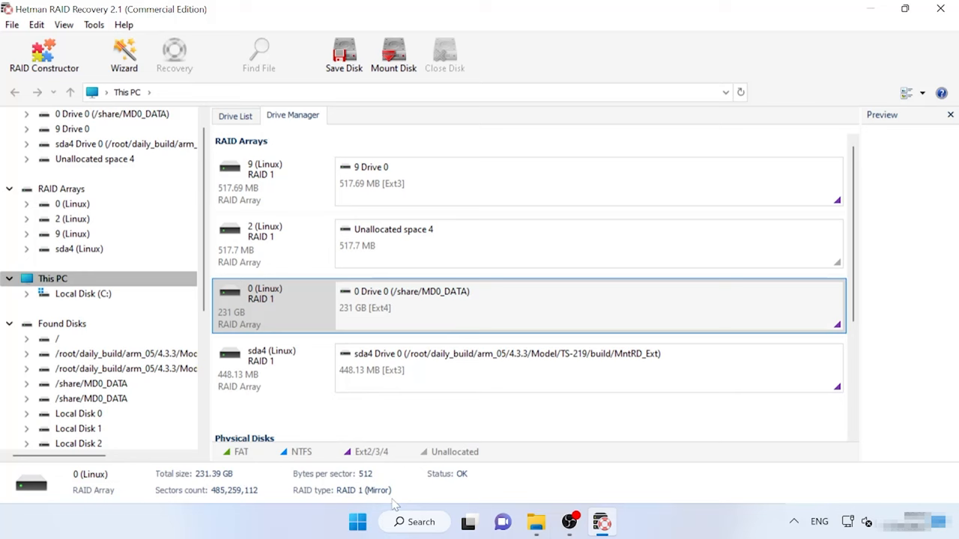
{"action": "right_click", "coordinate": [524, 305]}
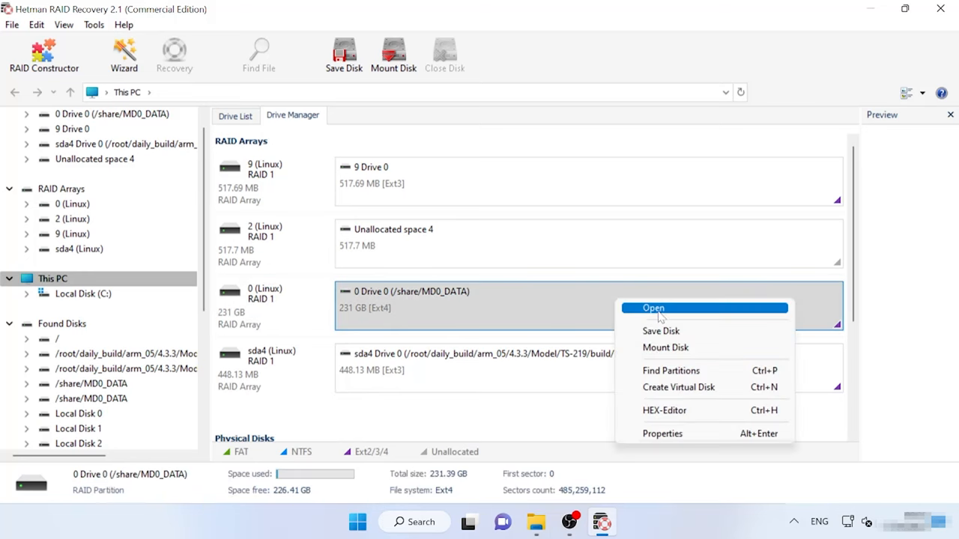
{"action": "left_click", "coordinate": [653, 309]}
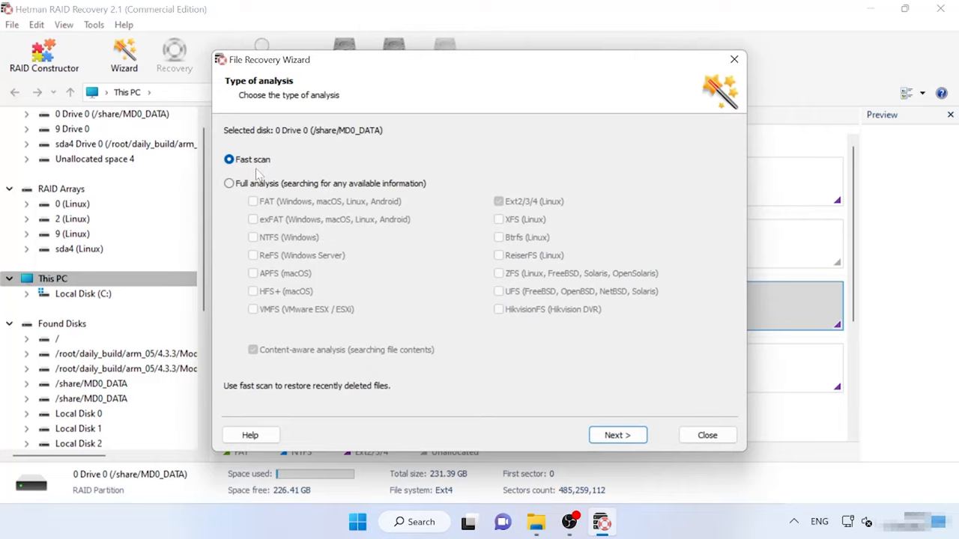
{"action": "left_click", "coordinate": [617, 434]}
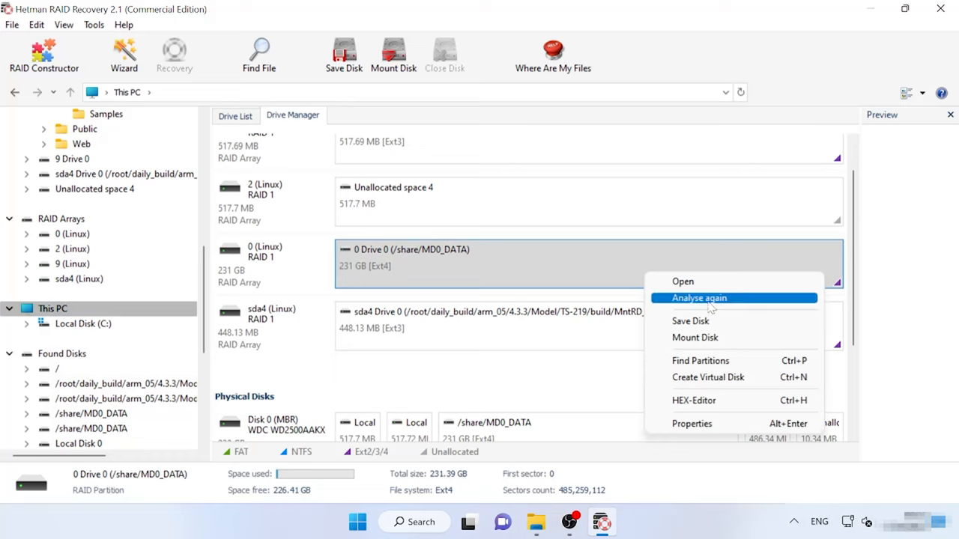
Re-analyse the partition with a full Ext4 analysis, content-aware analysis turned off
{"action": "left_click", "coordinate": [698, 297]}
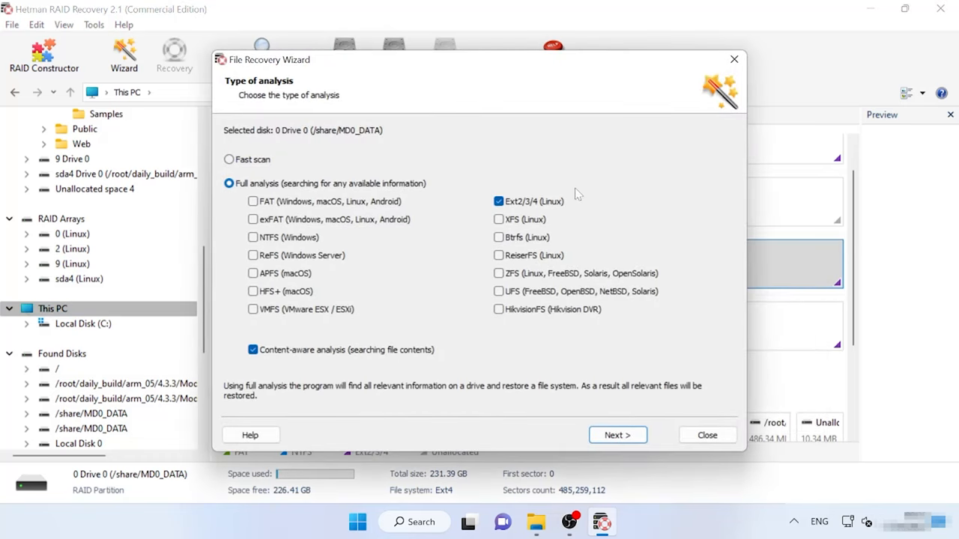
{"action": "left_click", "coordinate": [253, 351]}
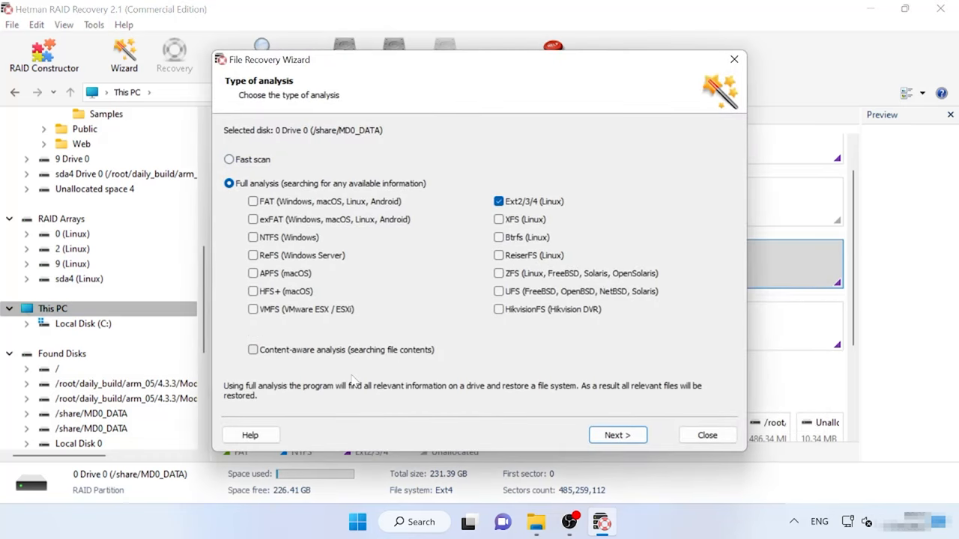
{"action": "left_click", "coordinate": [617, 435]}
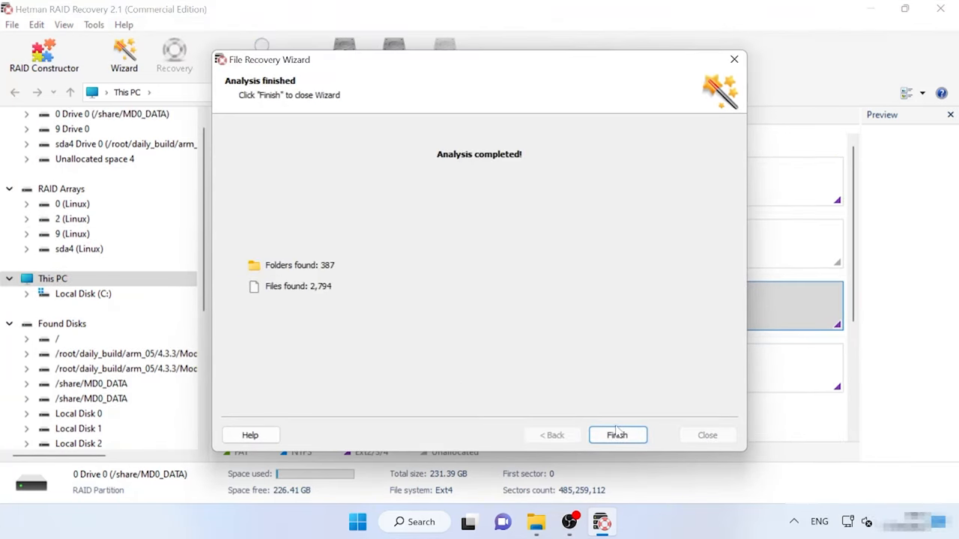
{"action": "left_click", "coordinate": [618, 434]}
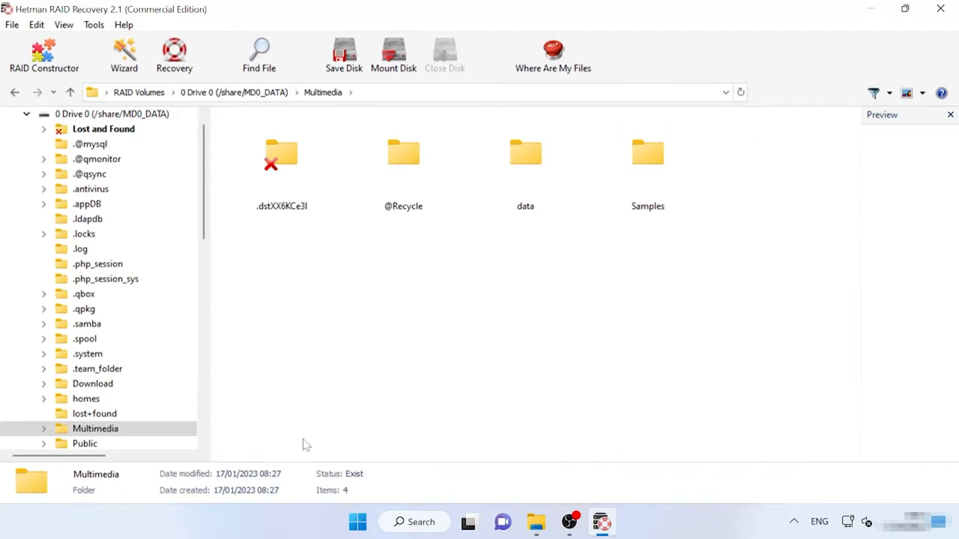
Preview deleted pictures 028.jpg and 029.jpg in the data folder and select all nine files
{"action": "double_click", "coordinate": [524, 157]}
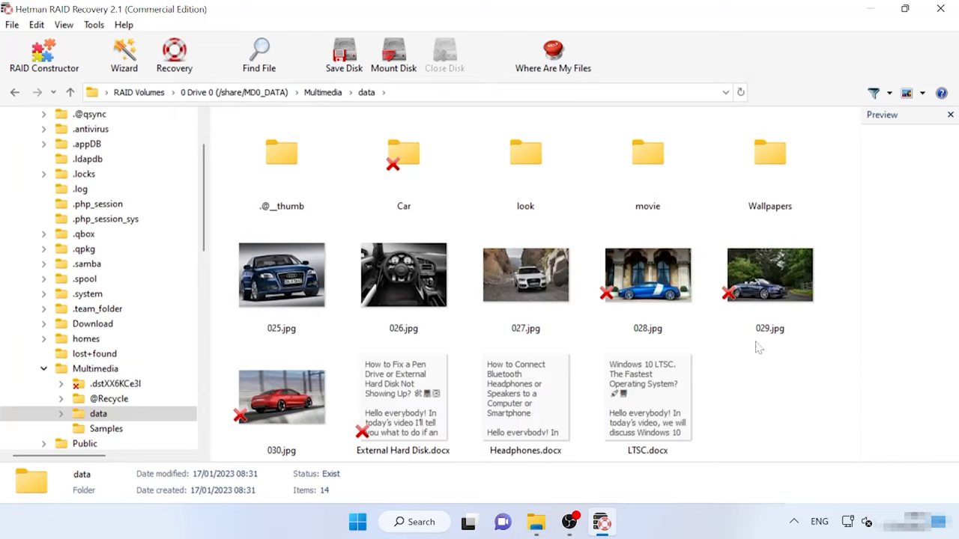
{"action": "left_click", "coordinate": [647, 275]}
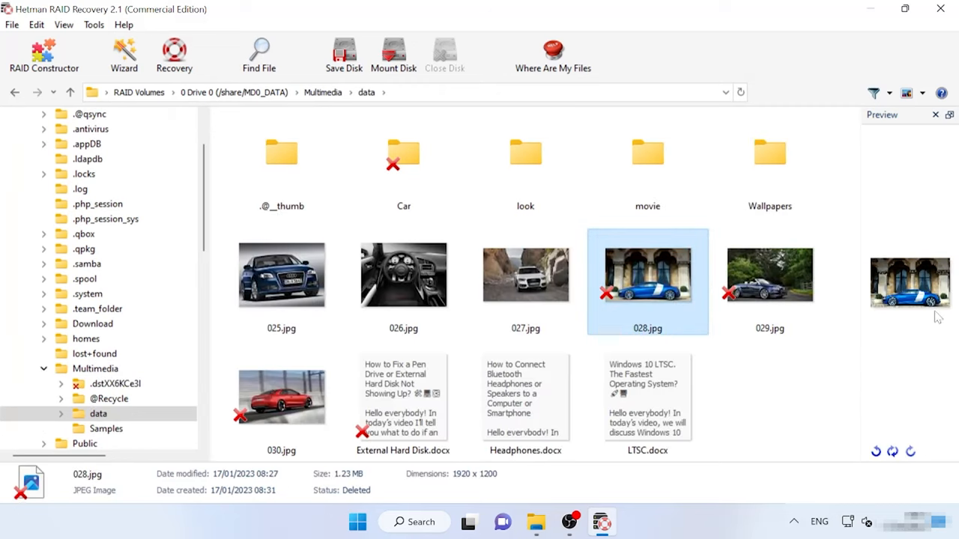
{"action": "left_click", "coordinate": [770, 274]}
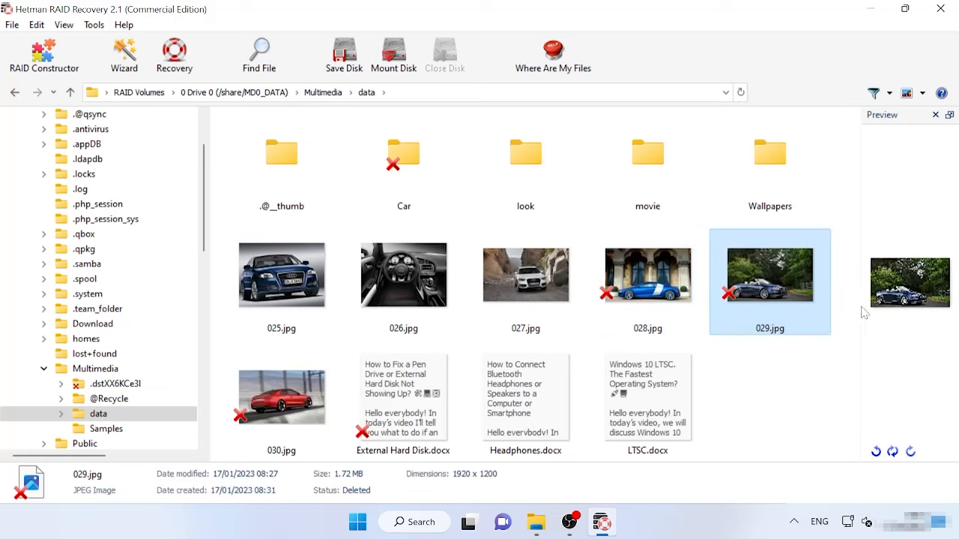
{"action": "left_click", "coordinate": [403, 397]}
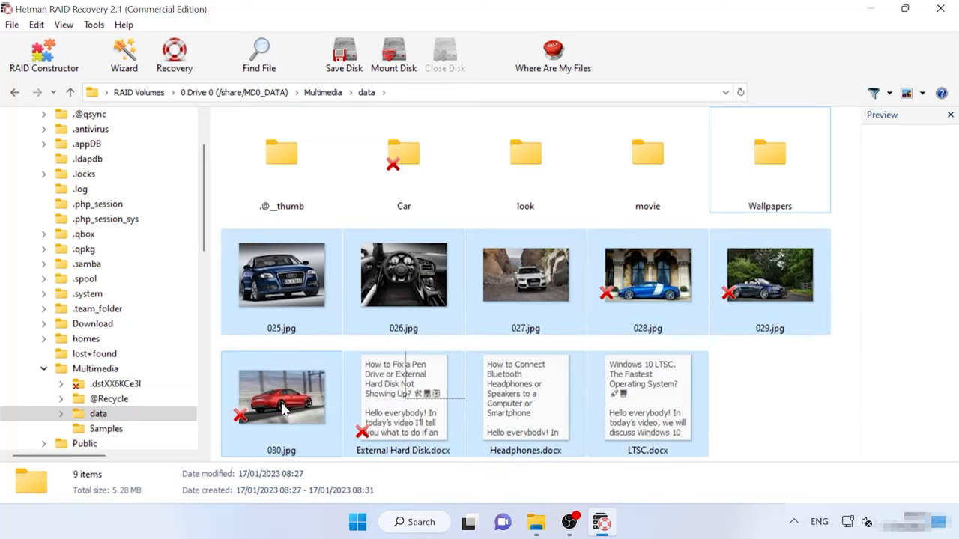
Recover the selected files to hard disk at C:\002\ and finish the wizard
{"action": "left_click", "coordinate": [174, 54]}
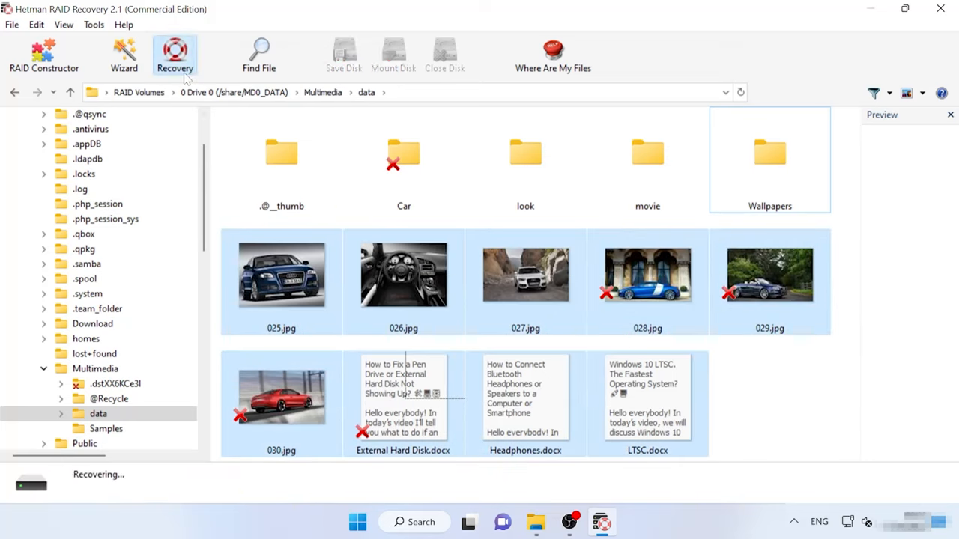
{"action": "left_click", "coordinate": [174, 55]}
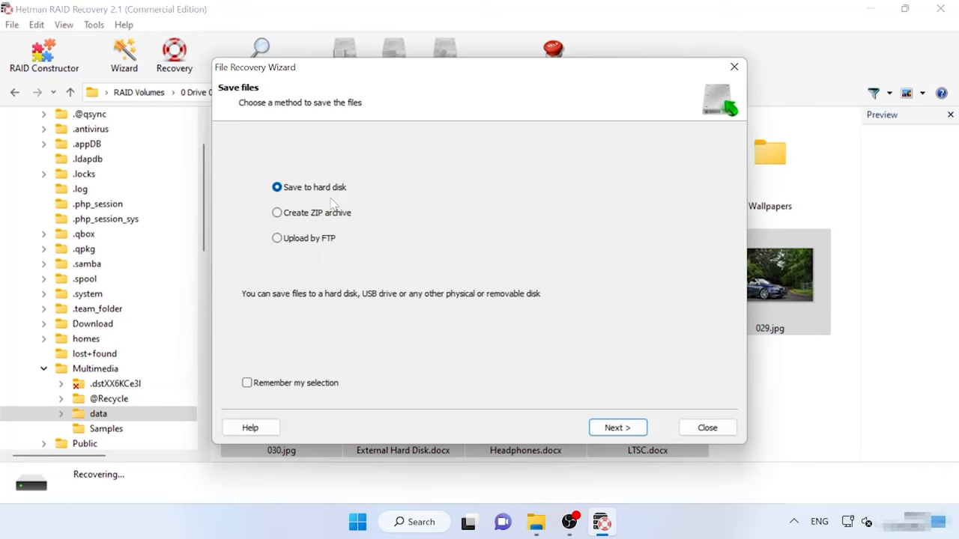
{"action": "left_click", "coordinate": [618, 427]}
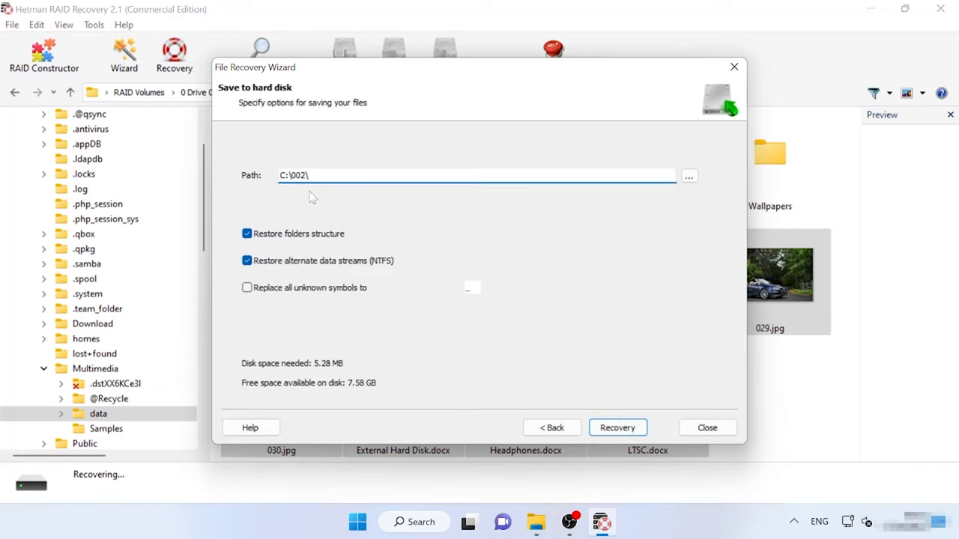
{"action": "left_click", "coordinate": [617, 427]}
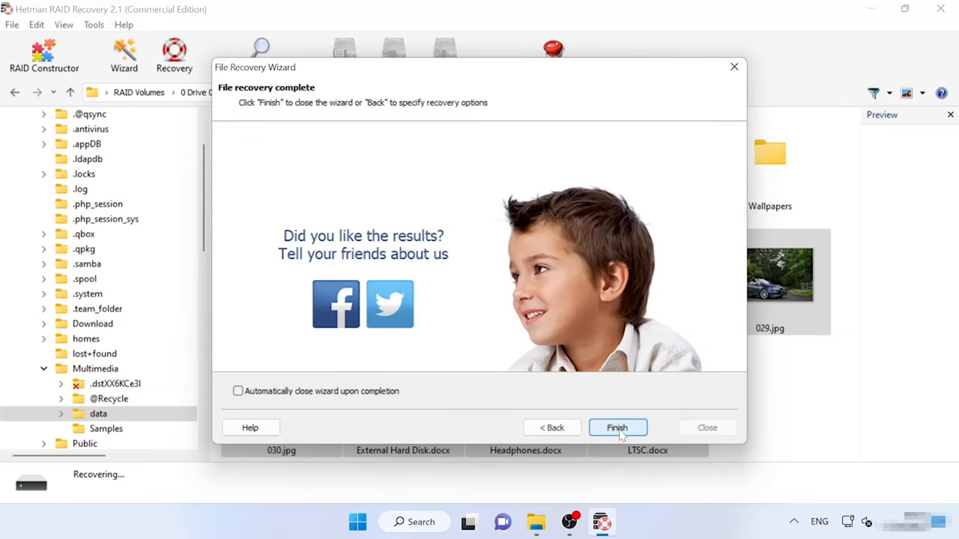
{"action": "left_click", "coordinate": [617, 427]}
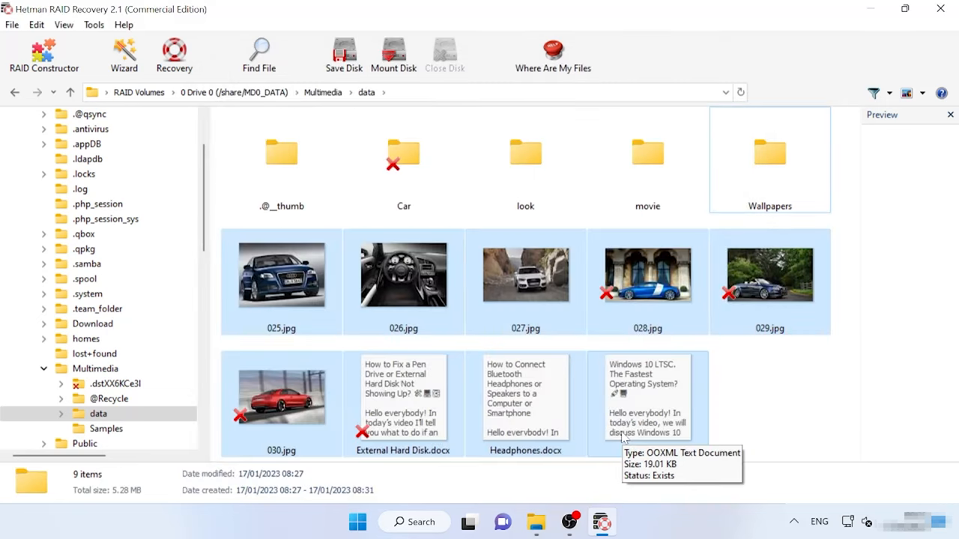
{"action": "mouse_move", "coordinate": [577, 470]}
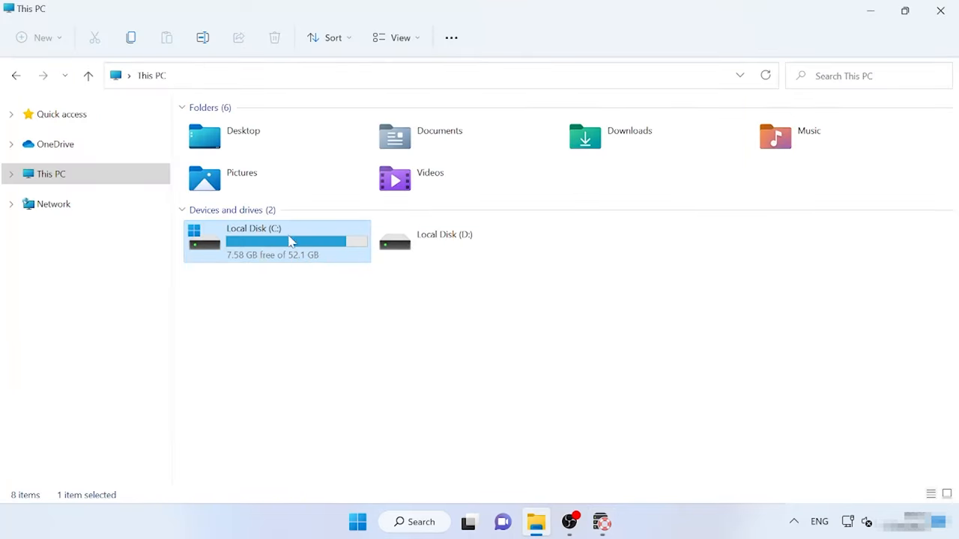
Check the nine recovered files in C:\002, then delete six pictures, documents and a video from qnap (E:)
{"action": "double_click", "coordinate": [253, 241]}
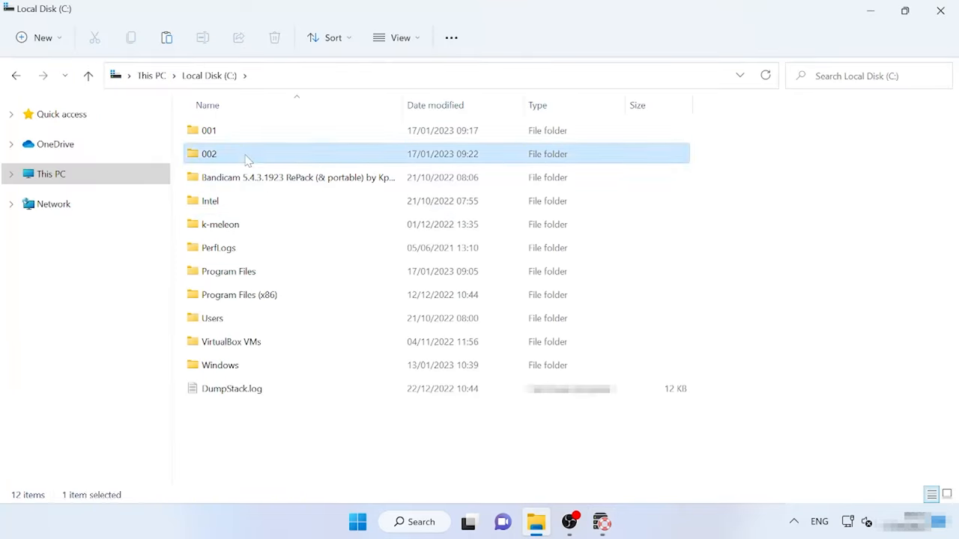
{"action": "double_click", "coordinate": [210, 153]}
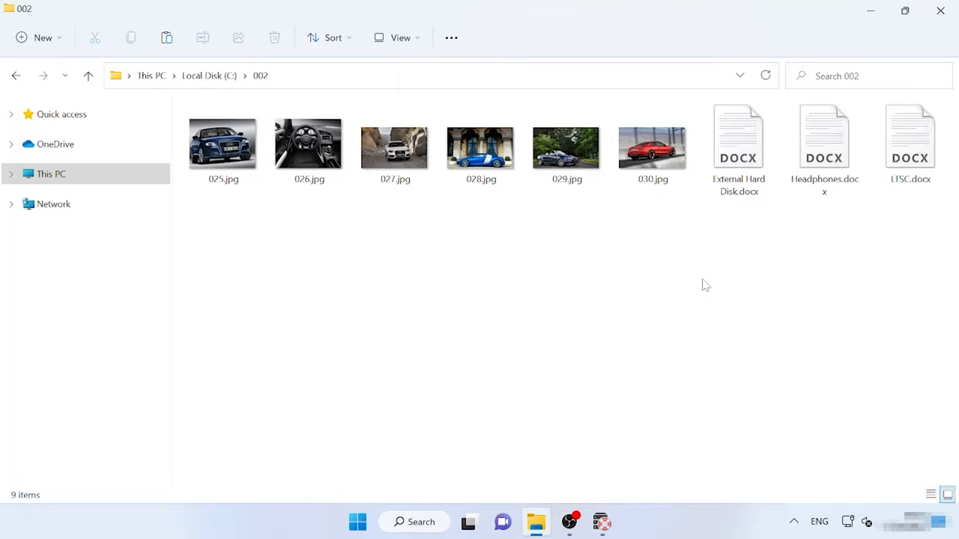
{"action": "left_click", "coordinate": [60, 257]}
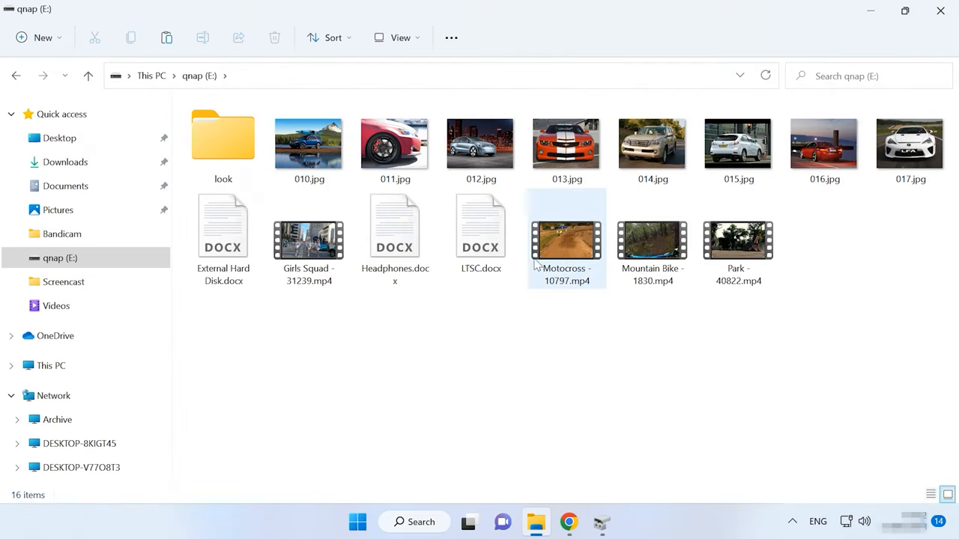
{"action": "left_click_drag", "start_coordinate": [416, 138], "coordinate": [578, 335]}
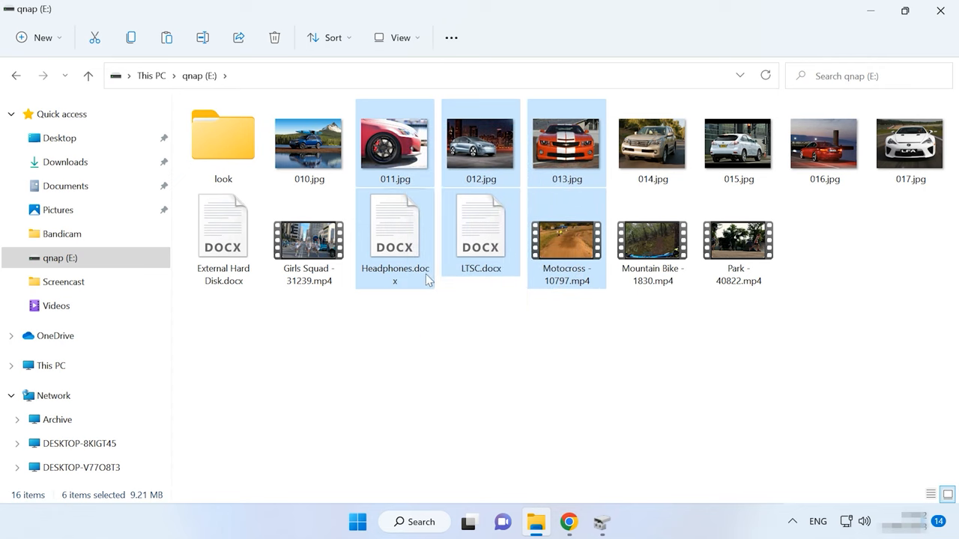
{"action": "key", "text": "delete"}
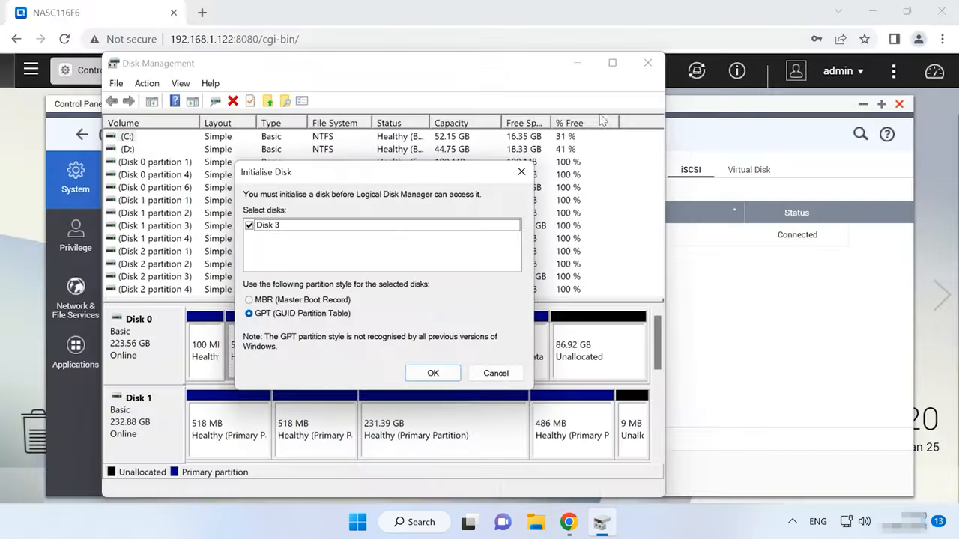
Initialise Disk 3 with a GPT partition table and close Disk Management
{"action": "left_click", "coordinate": [433, 372]}
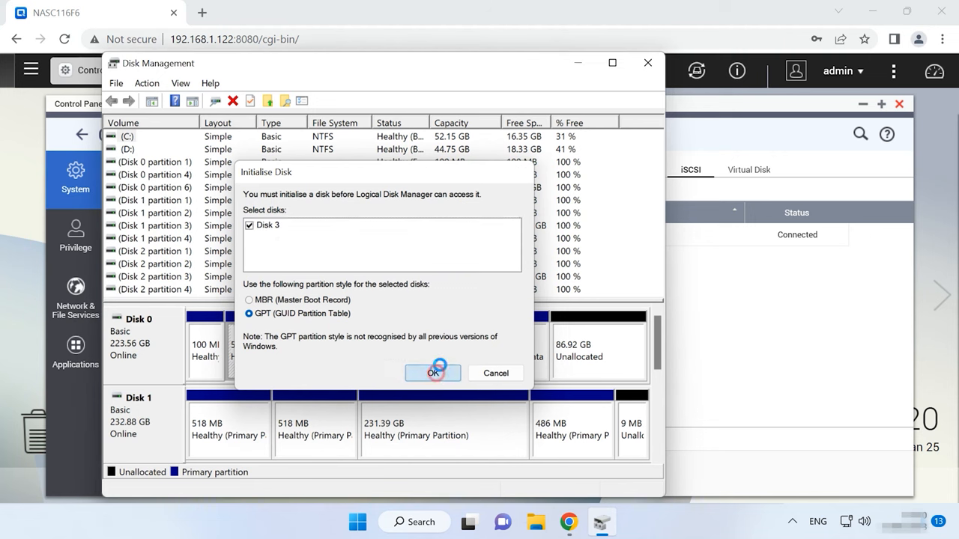
{"action": "left_click", "coordinate": [431, 372]}
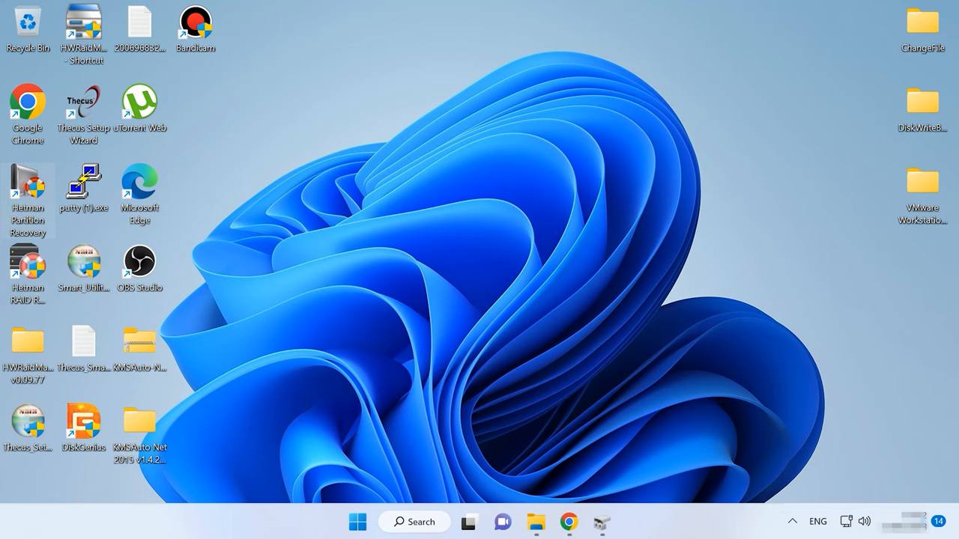
Launch Hetman Partition Recovery and fast-scan qnap (E:), finding 9 folders and 121 files
{"action": "double_click", "coordinate": [27, 191]}
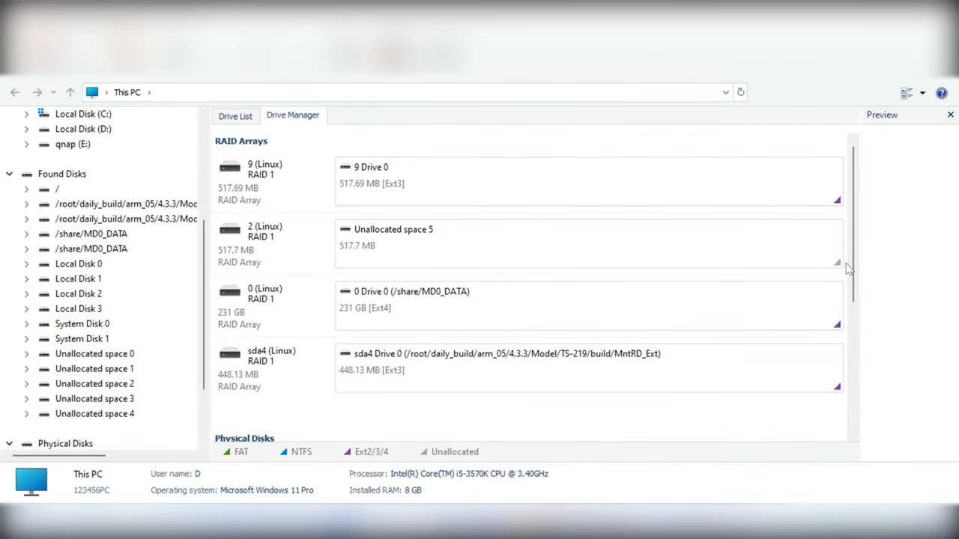
{"action": "right_click", "coordinate": [501, 414]}
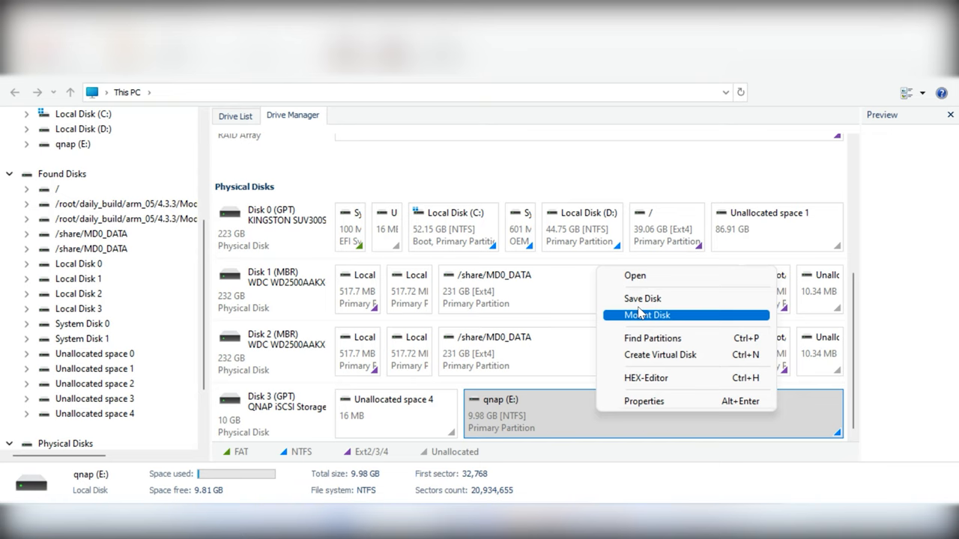
{"action": "left_click", "coordinate": [646, 315]}
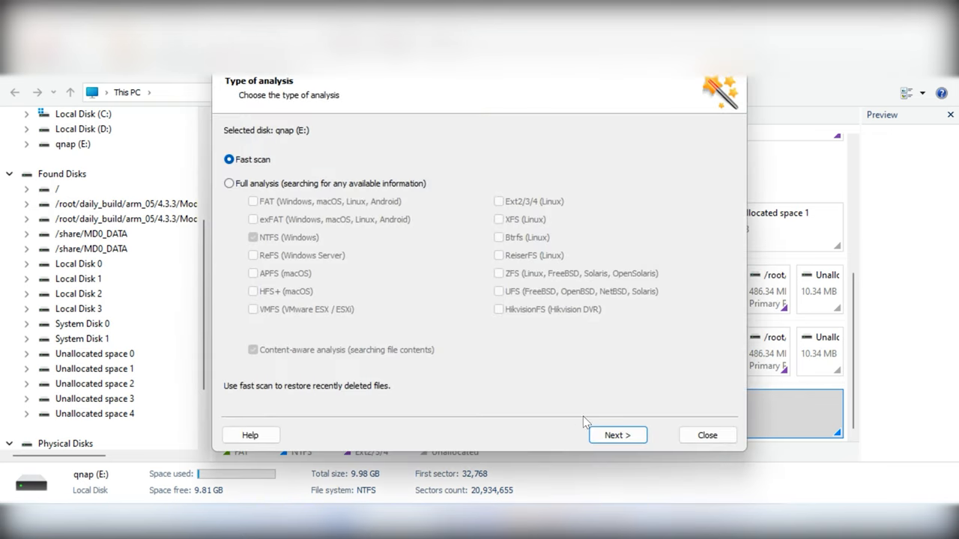
{"action": "left_click", "coordinate": [617, 434]}
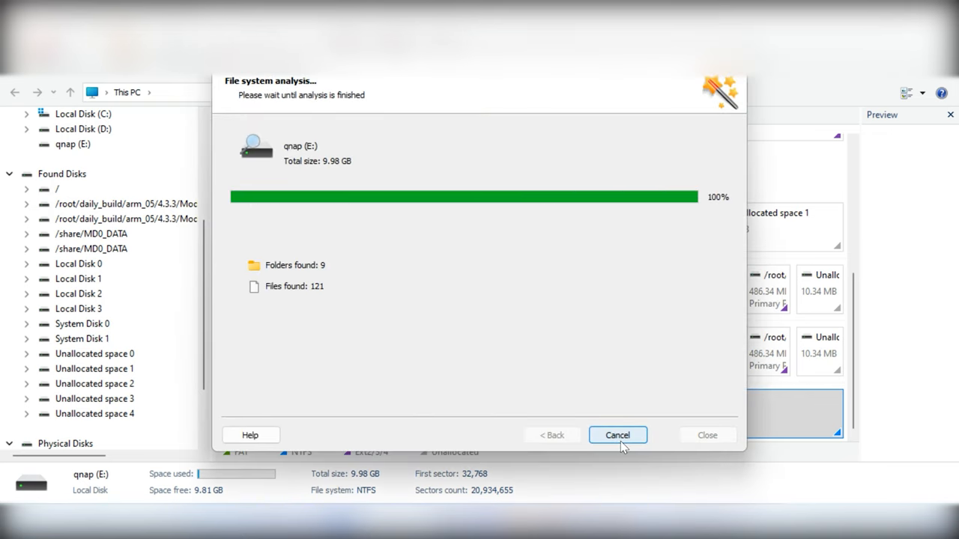
{"action": "left_click", "coordinate": [617, 435]}
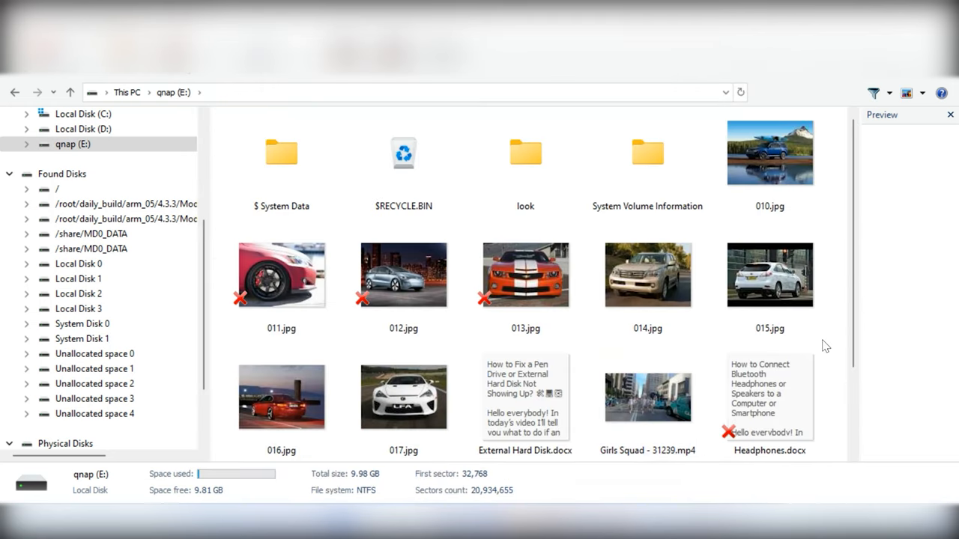
Select the deleted pictures and recover them to hard disk at C:\002\
{"action": "scroll", "scroll_direction": "down", "scroll_amount": 3}
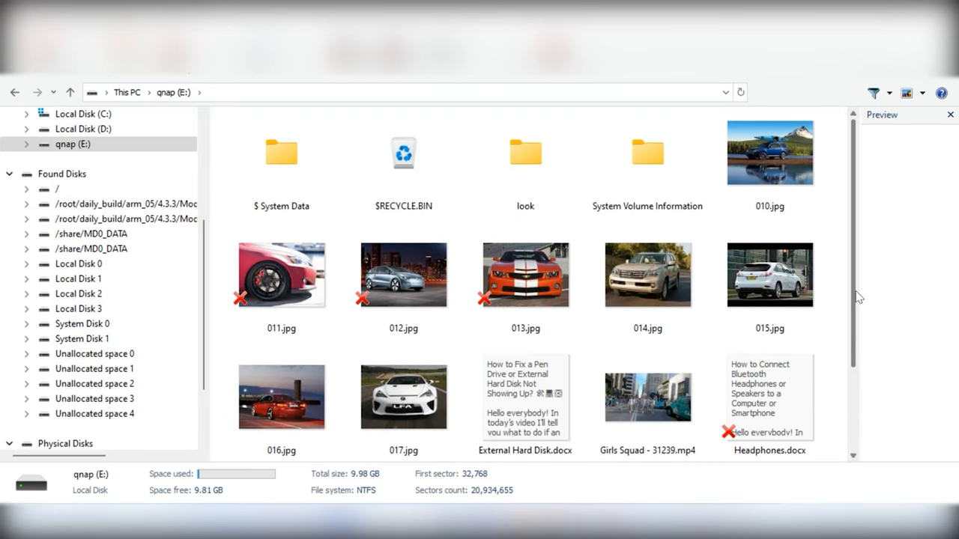
{"action": "left_click", "coordinate": [525, 274]}
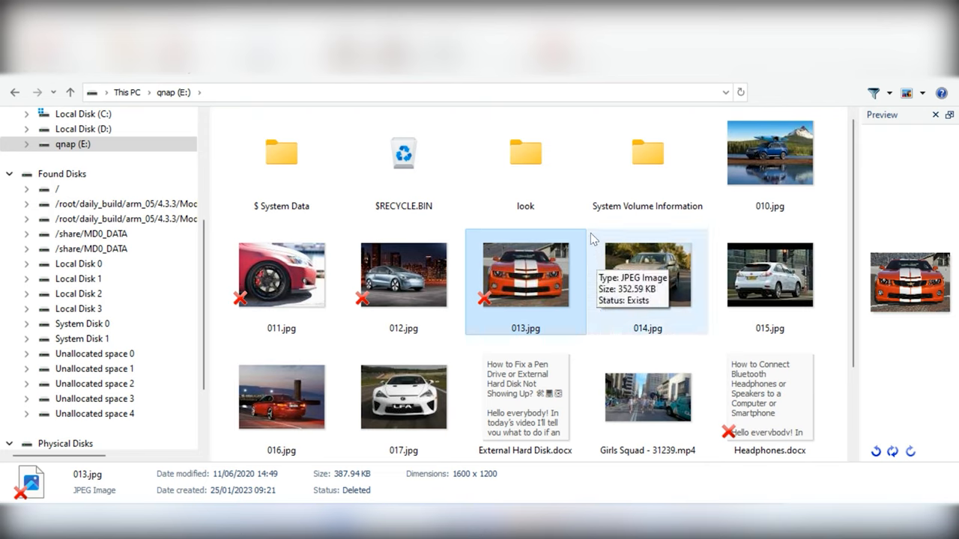
{"action": "left_click", "coordinate": [281, 276]}
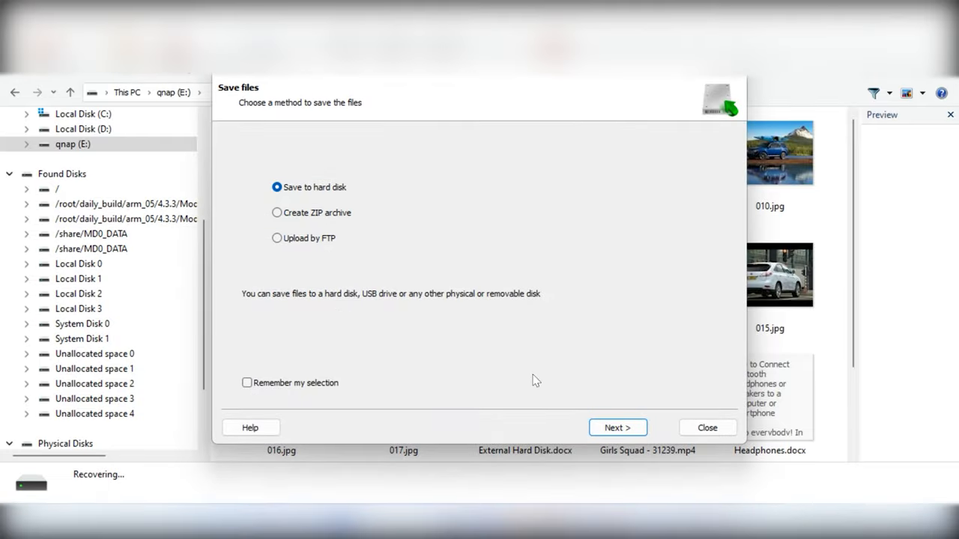
{"action": "left_click", "coordinate": [618, 427]}
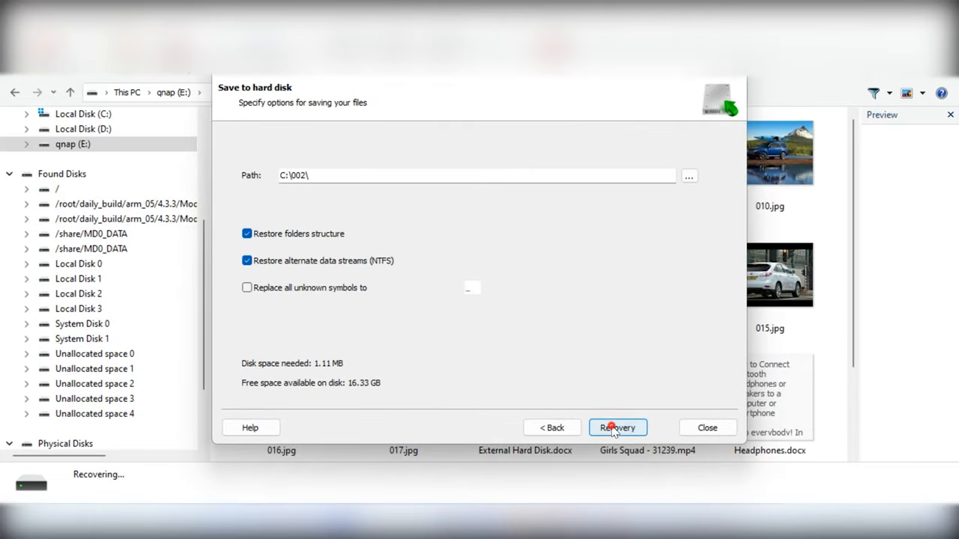
{"action": "left_click", "coordinate": [617, 427]}
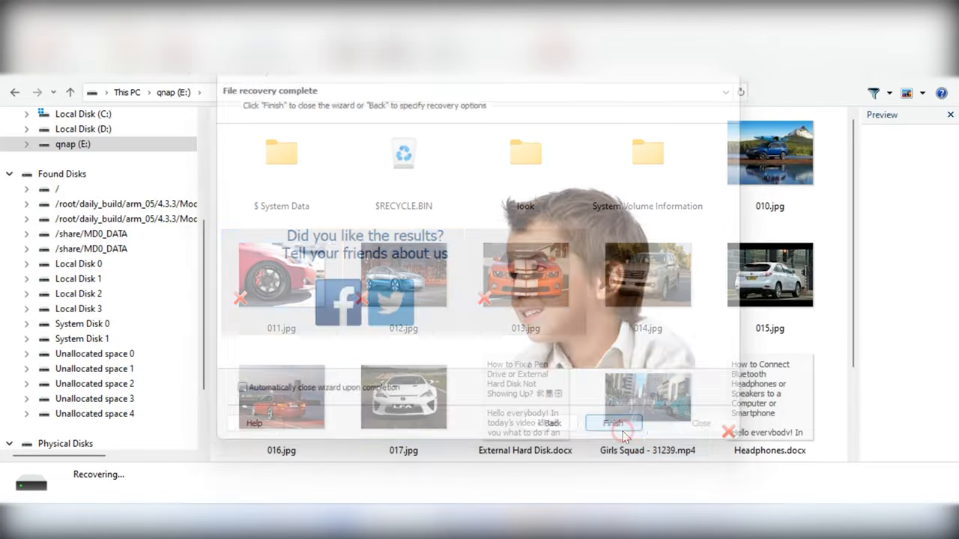